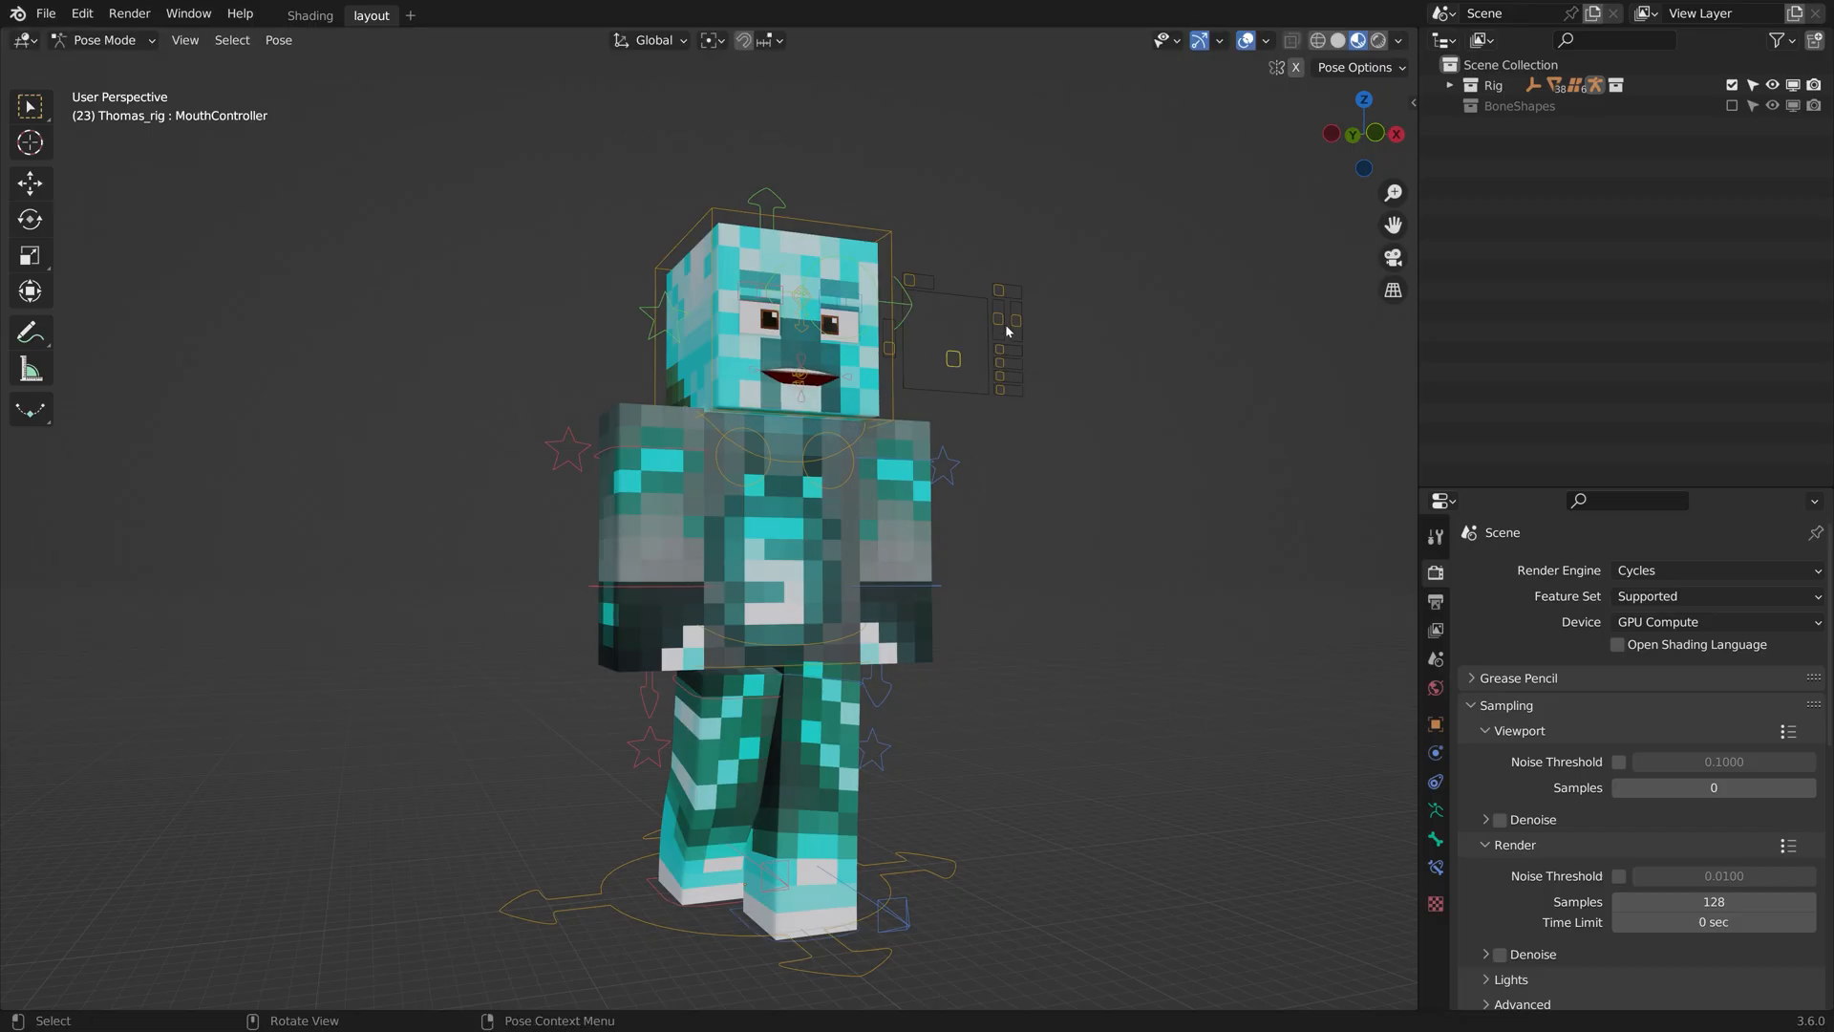
# Download ThomasAnimations_Rig.blend from the shared Thomas Animations Rig Drive folder.
pyautogui.click(1004, 318)
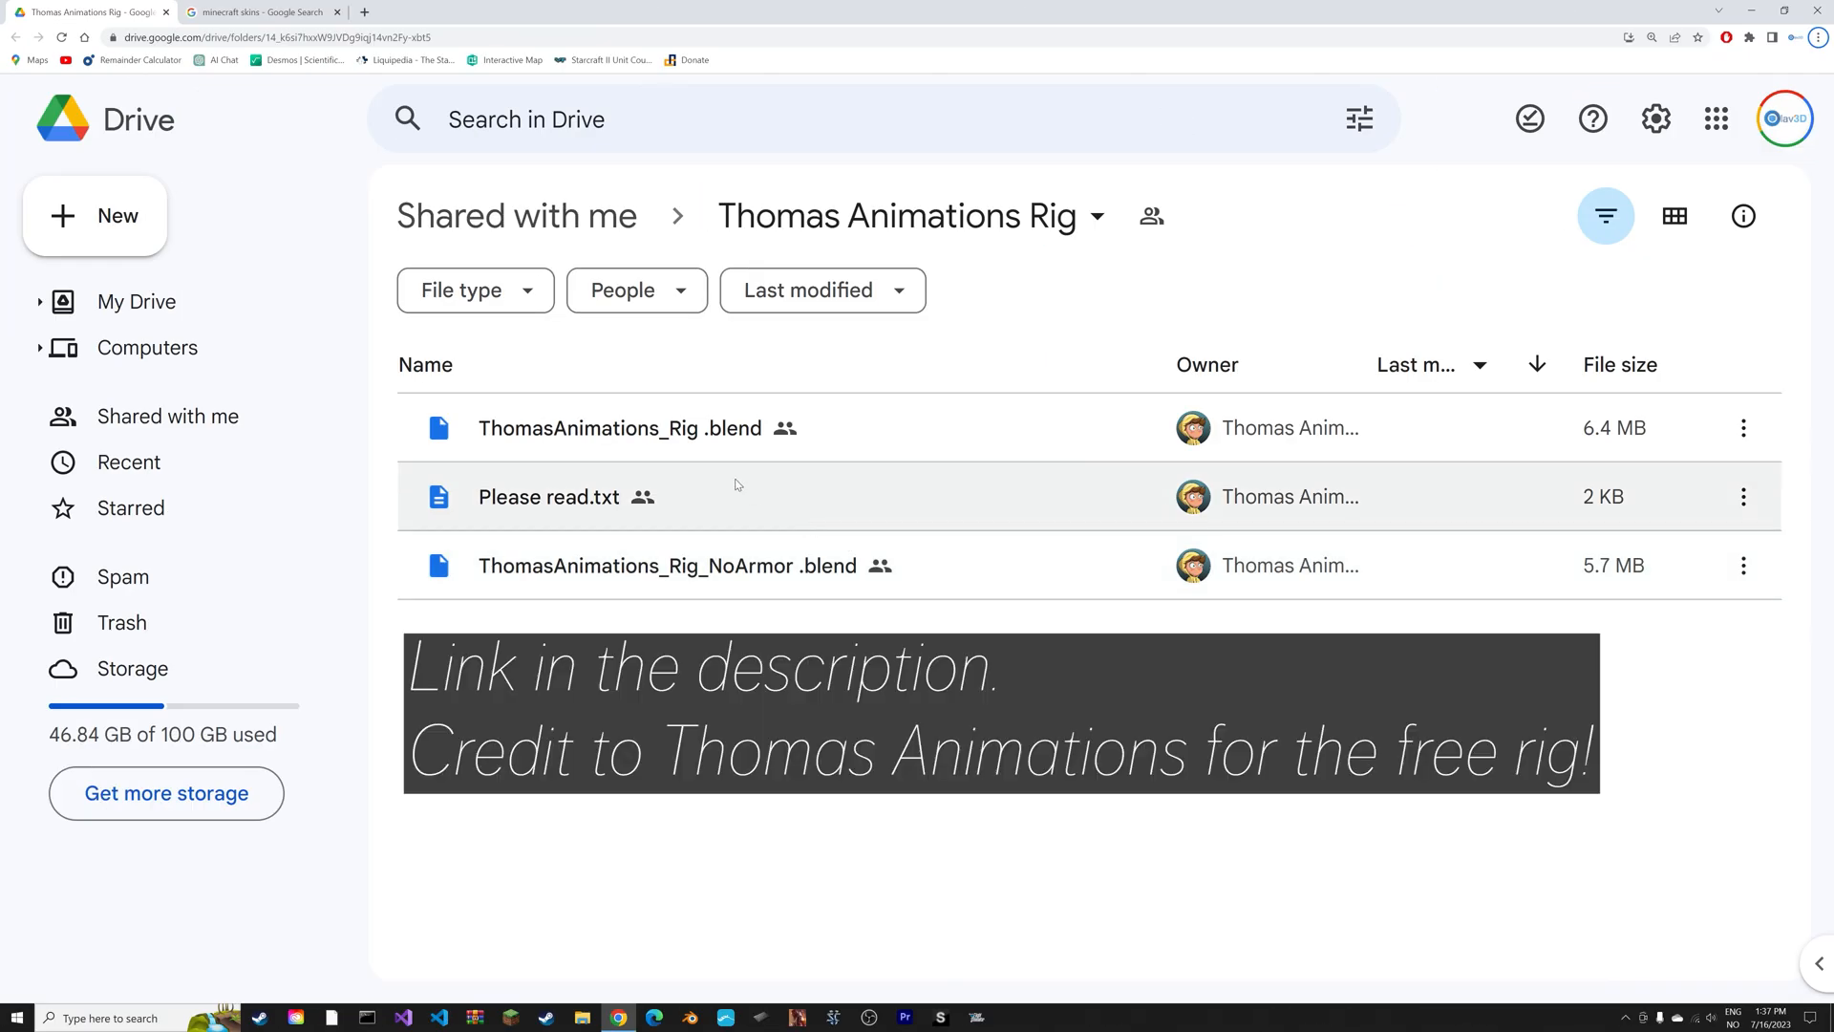
pyautogui.doubleClick(621, 427)
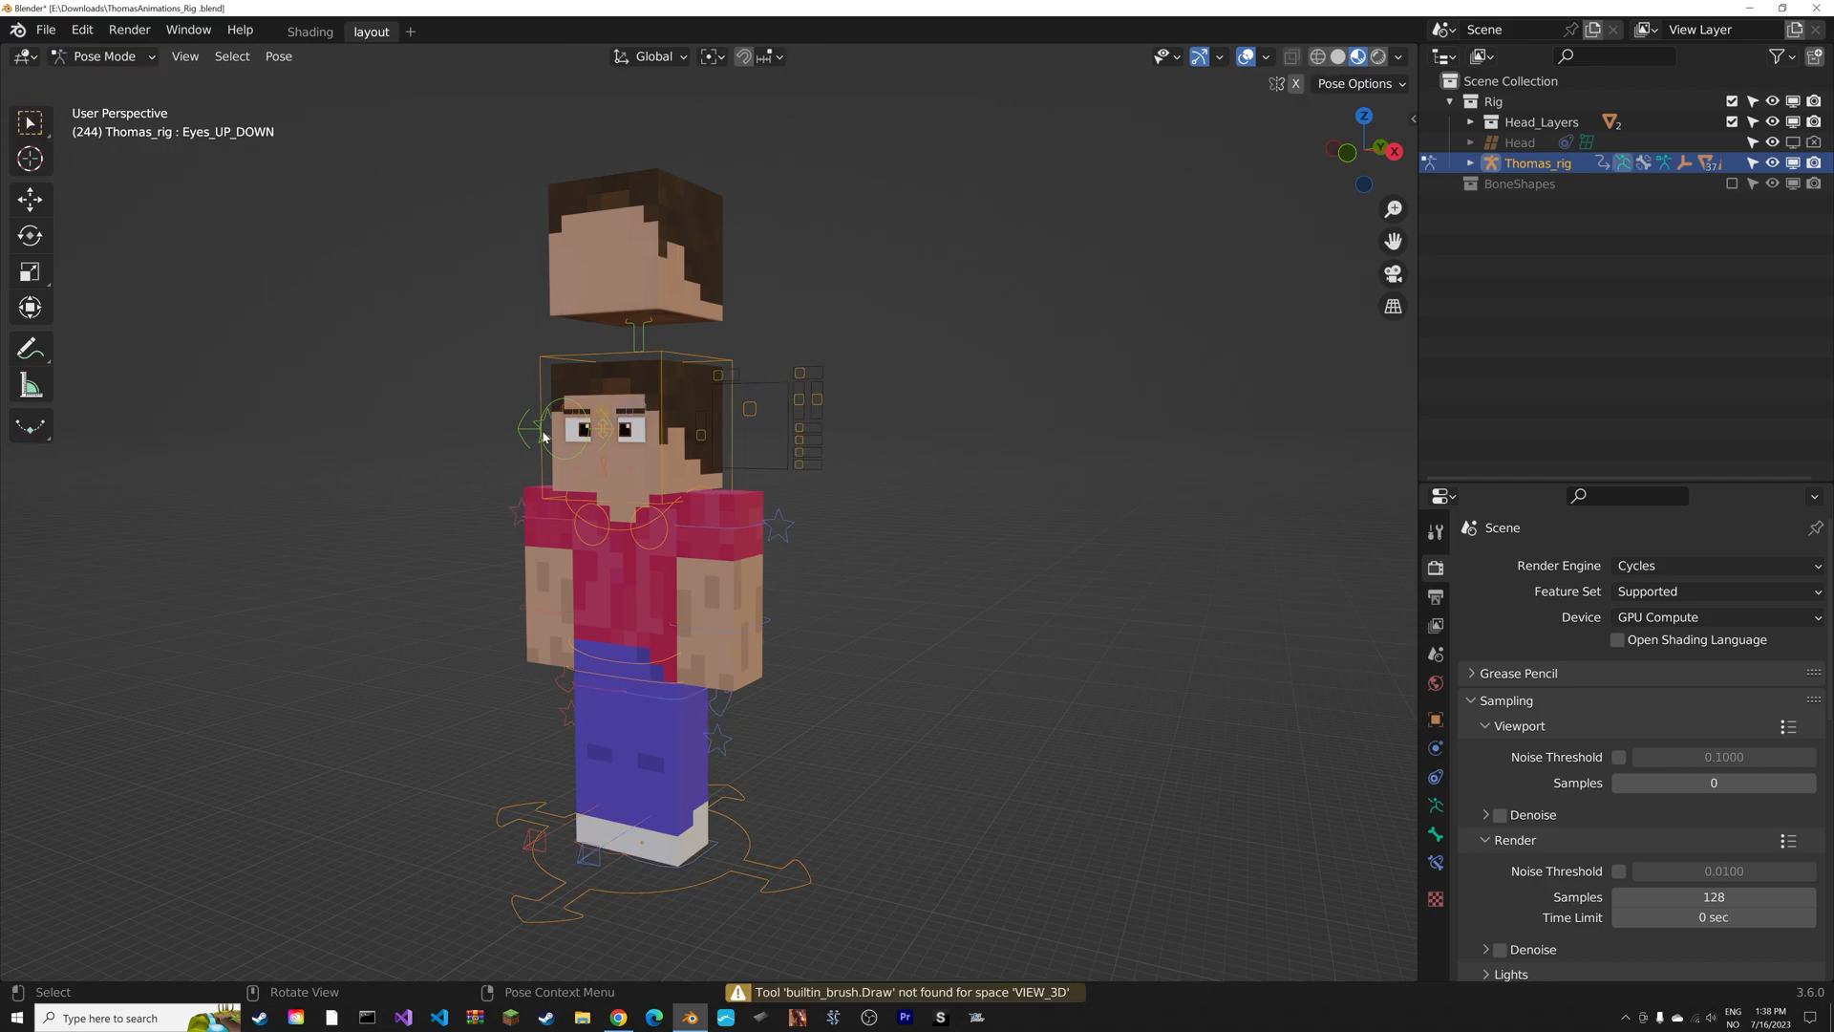
# Grab the selected face controller to start moving the mouth in pose mode.
pyautogui.press('g')
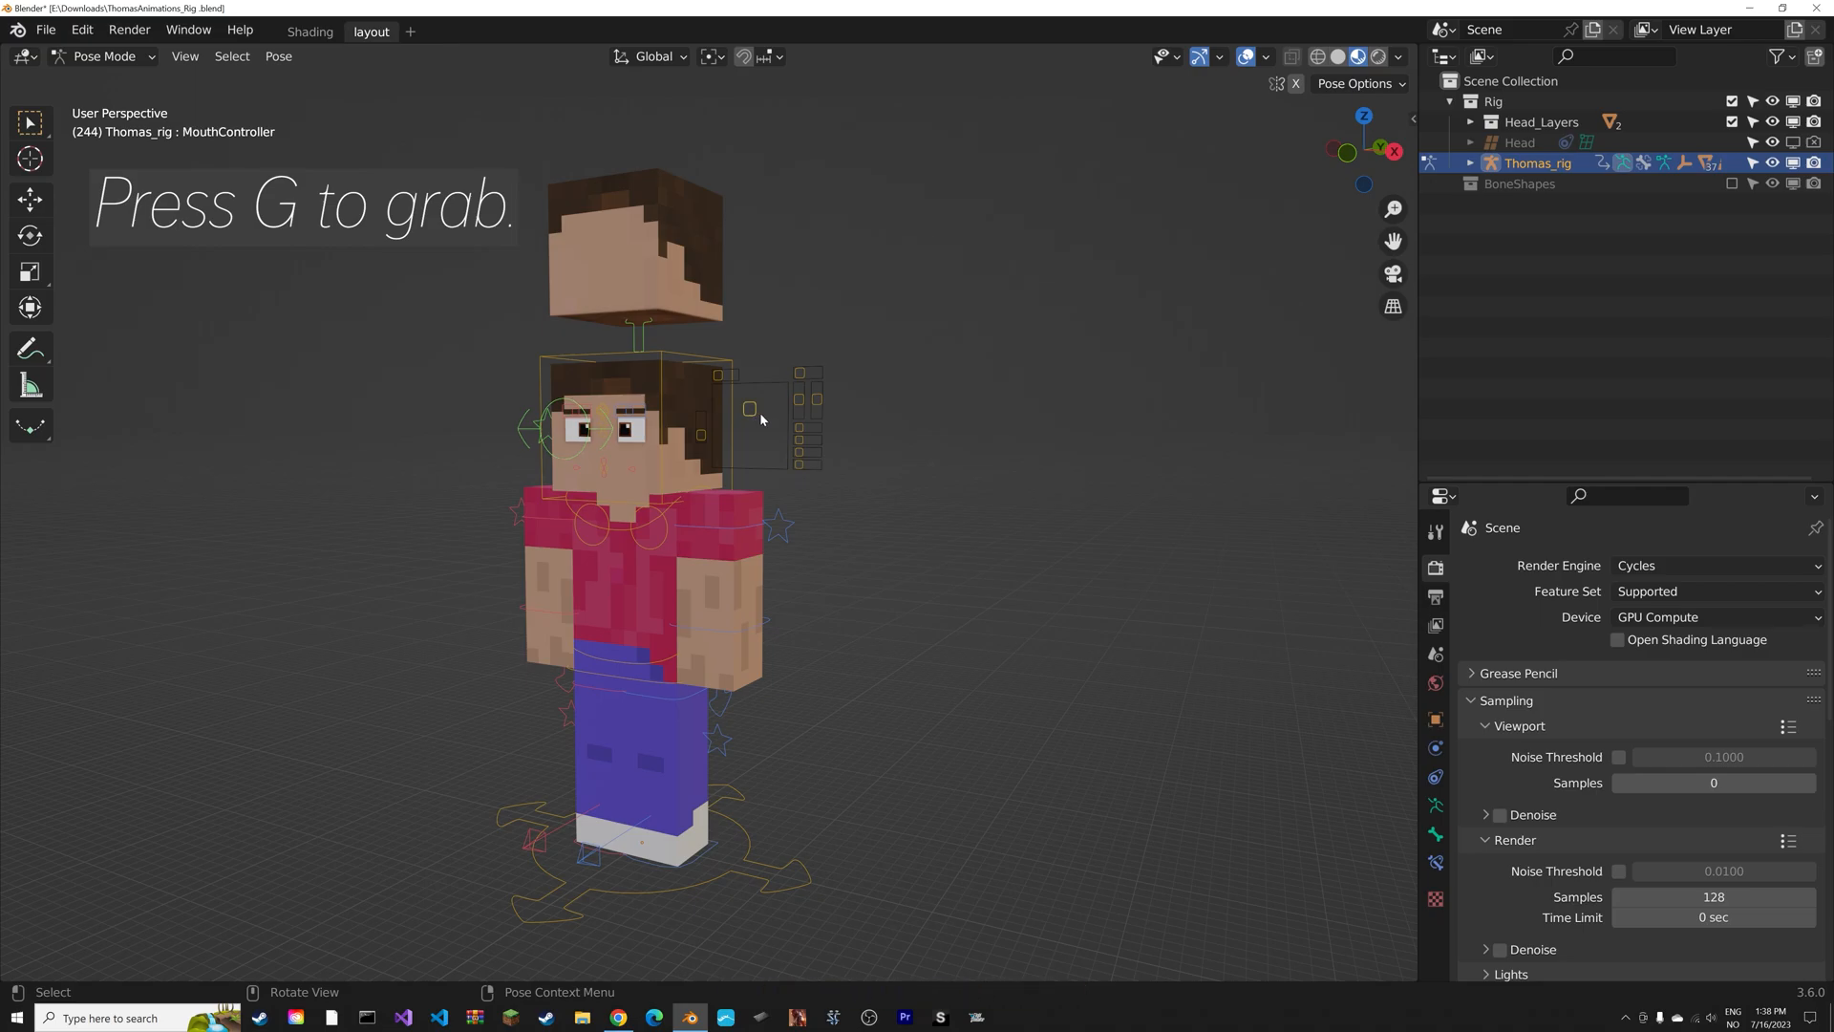
pyautogui.press('g')
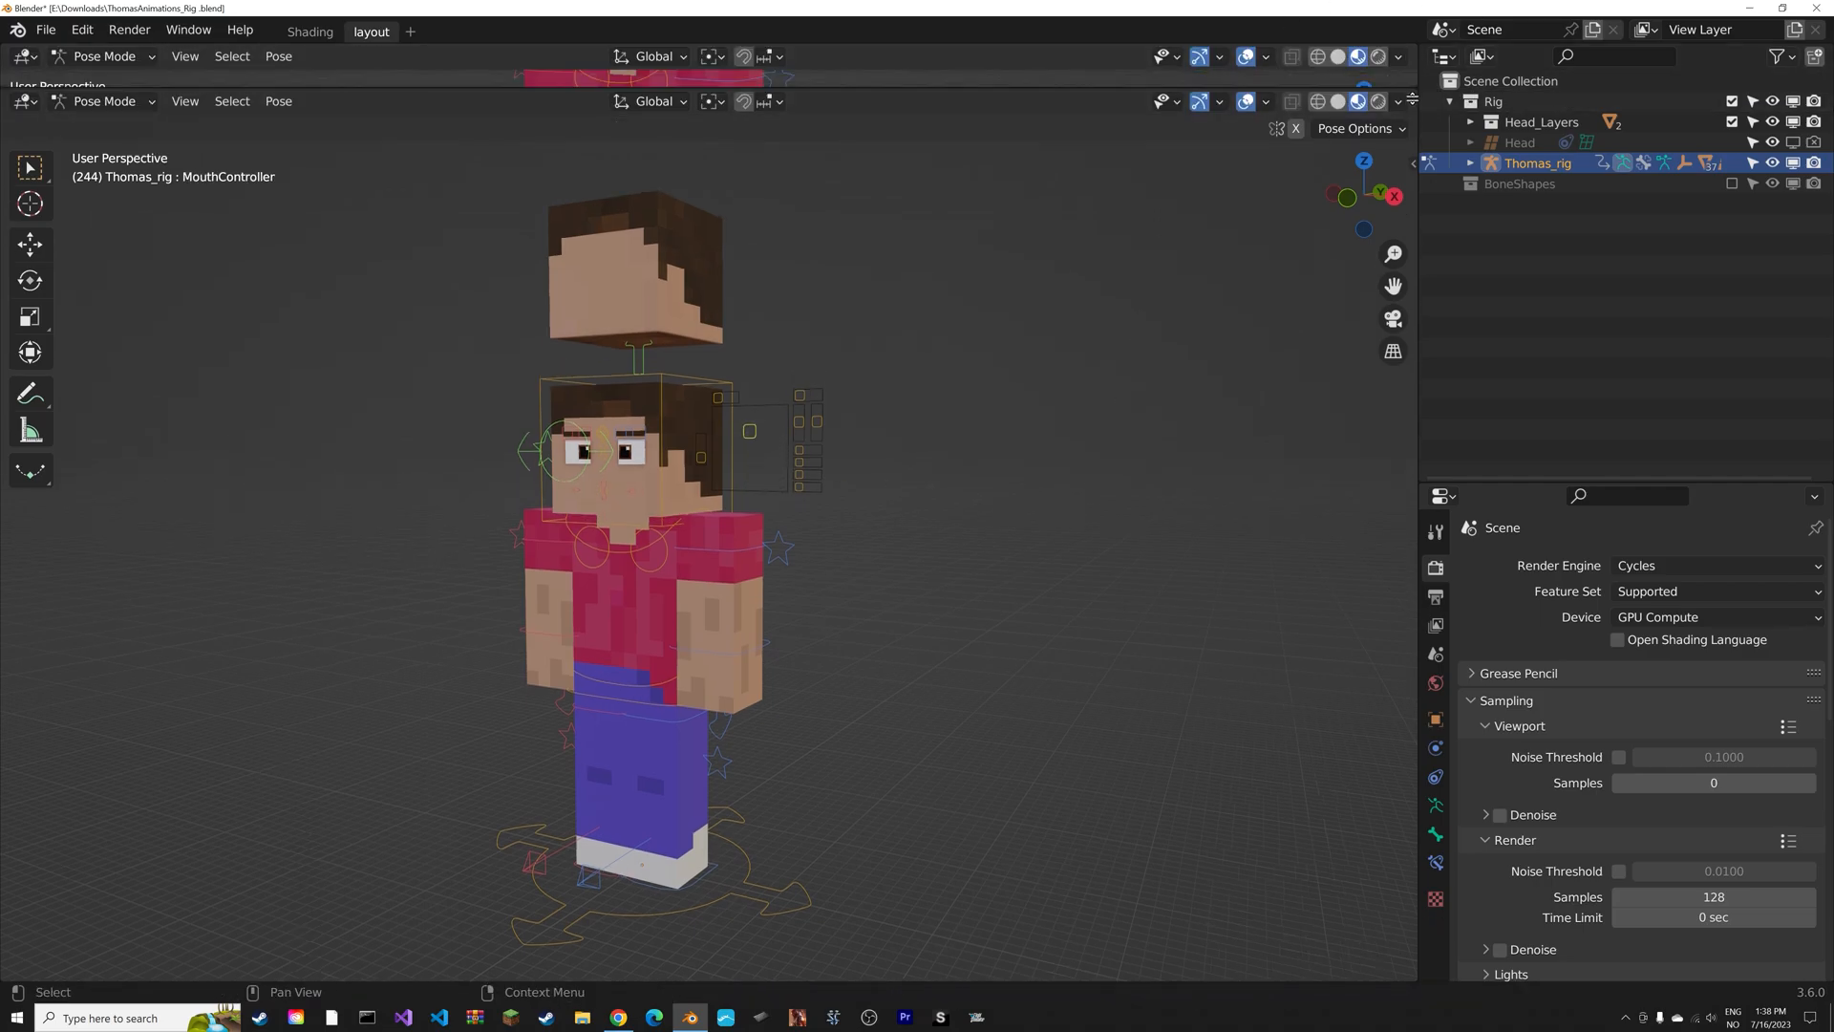
# Turn the newly split upper area into a Timeline editor.
pyautogui.click(21, 57)
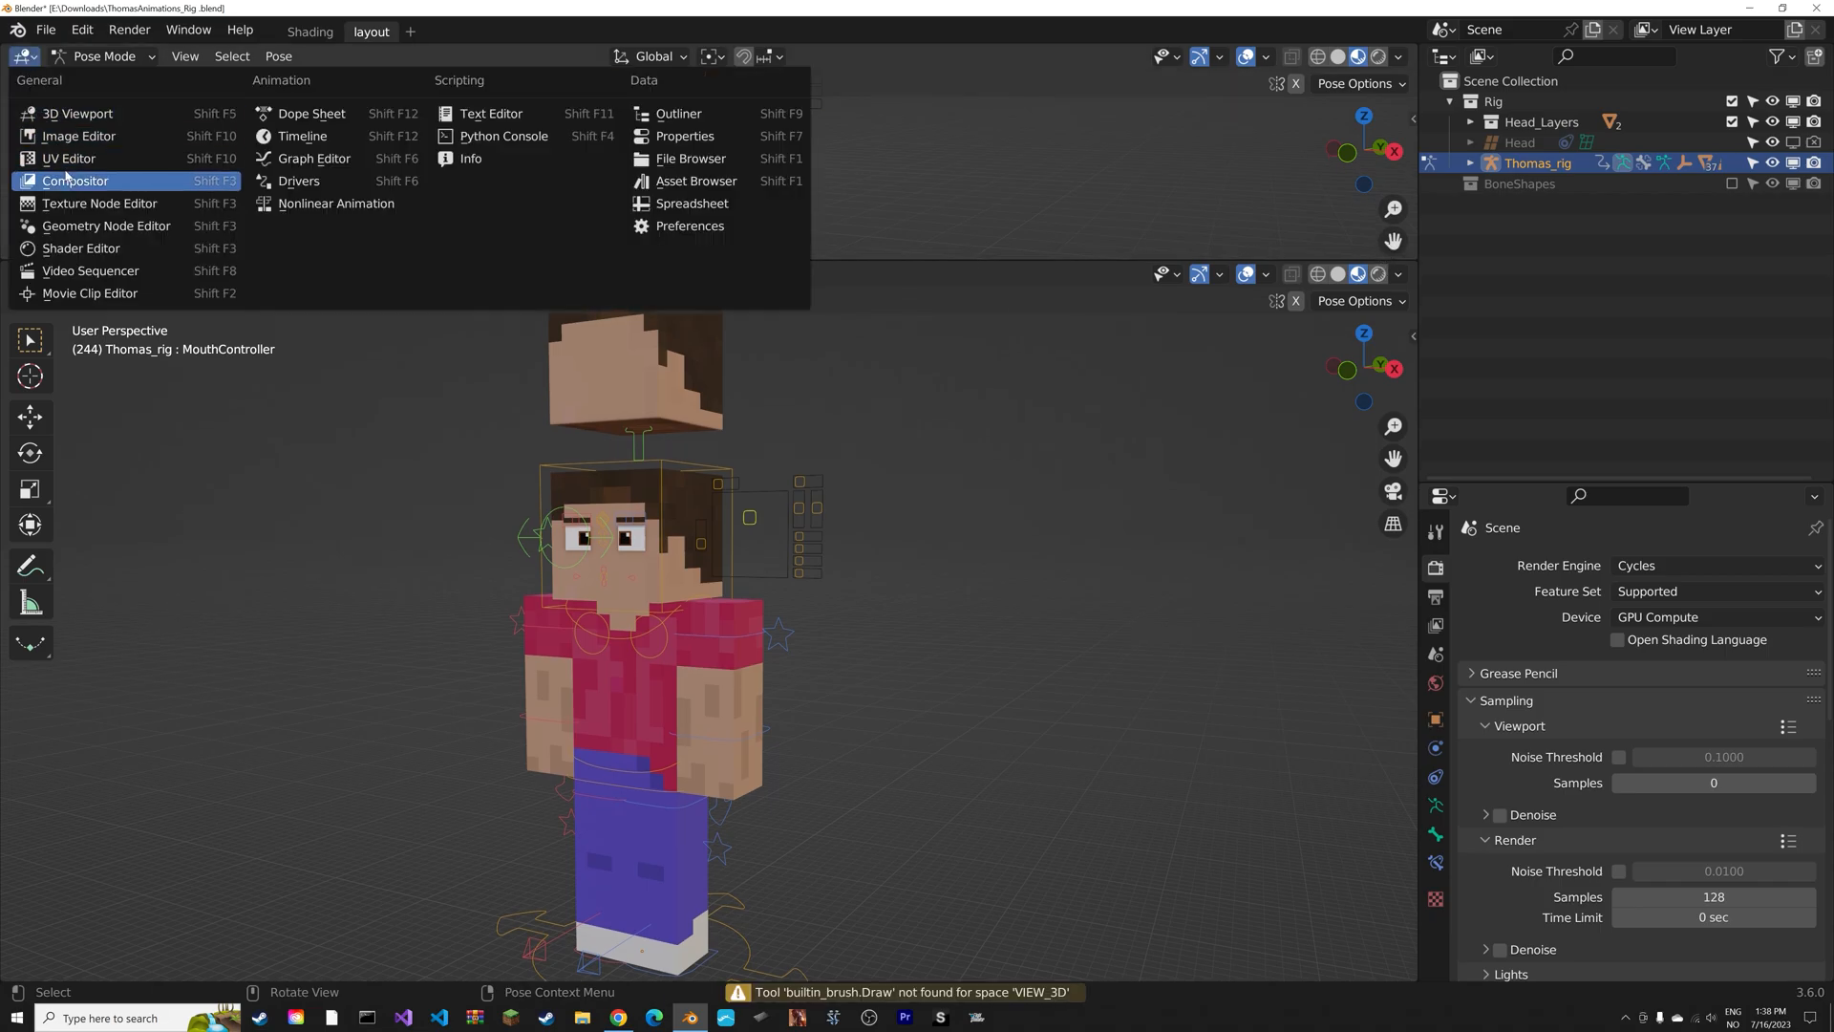
pyautogui.moveTo(302, 135)
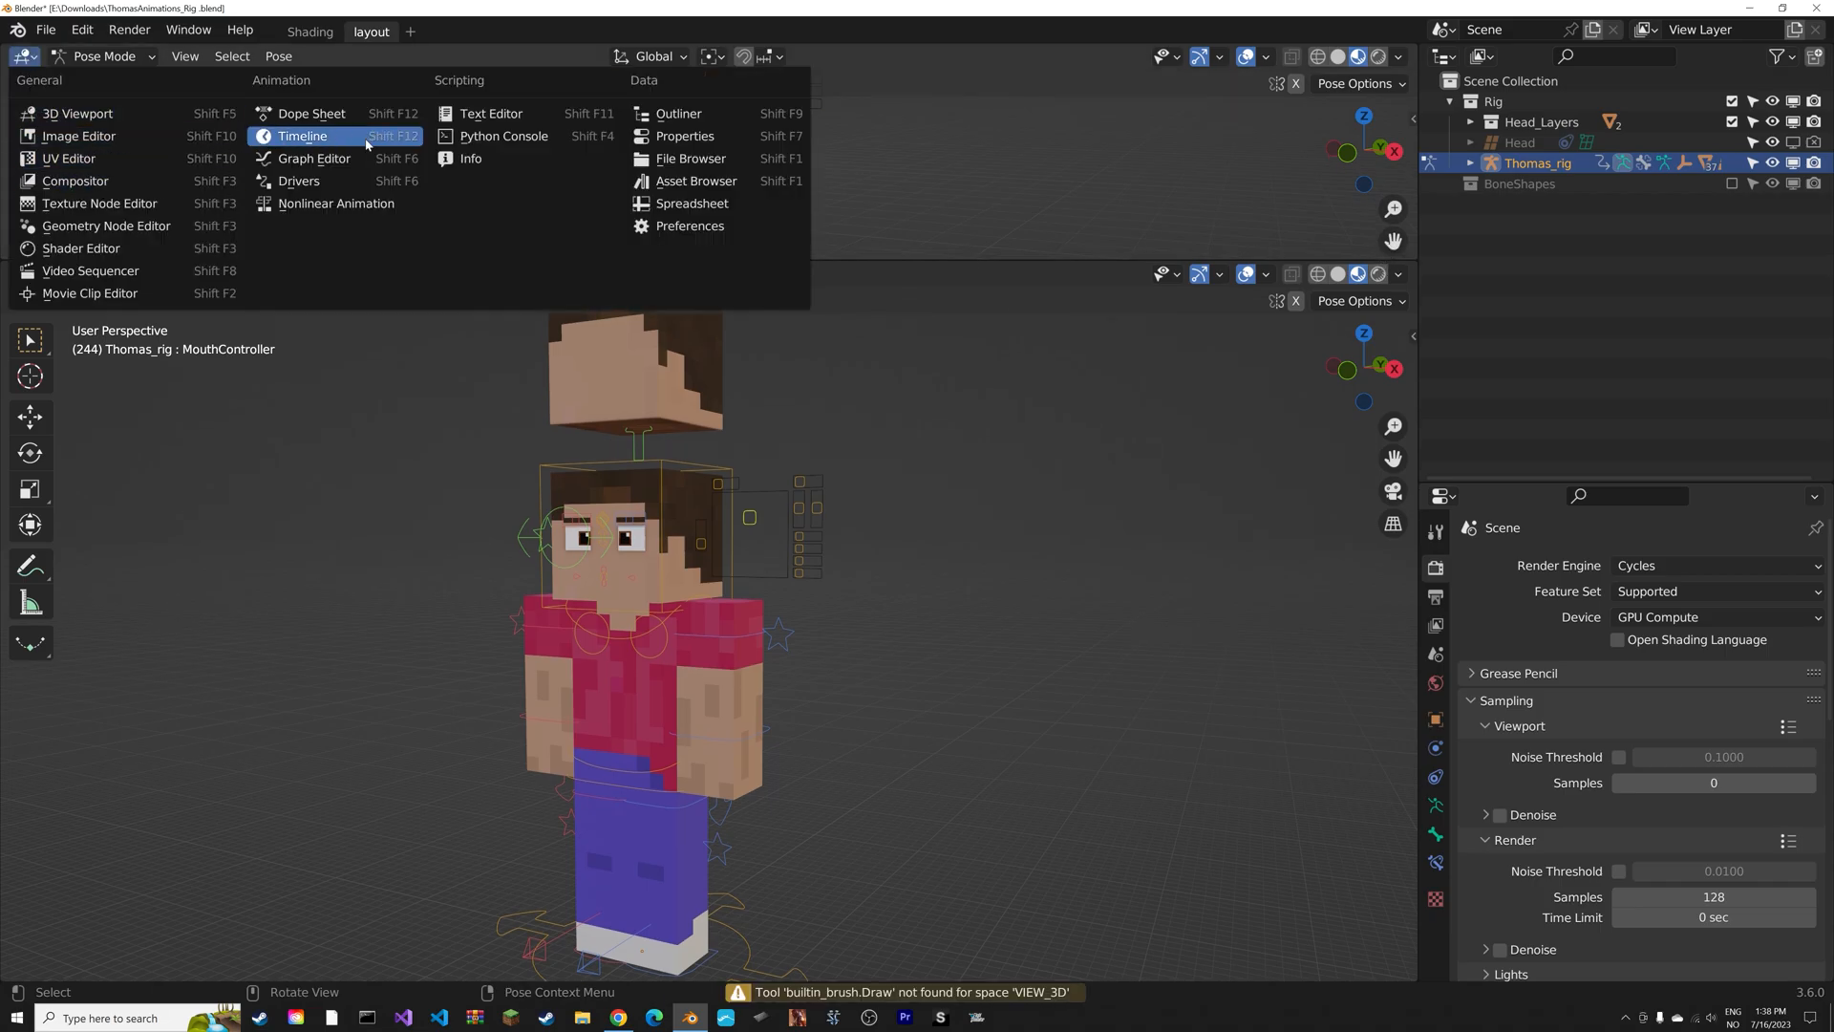
pyautogui.click(302, 136)
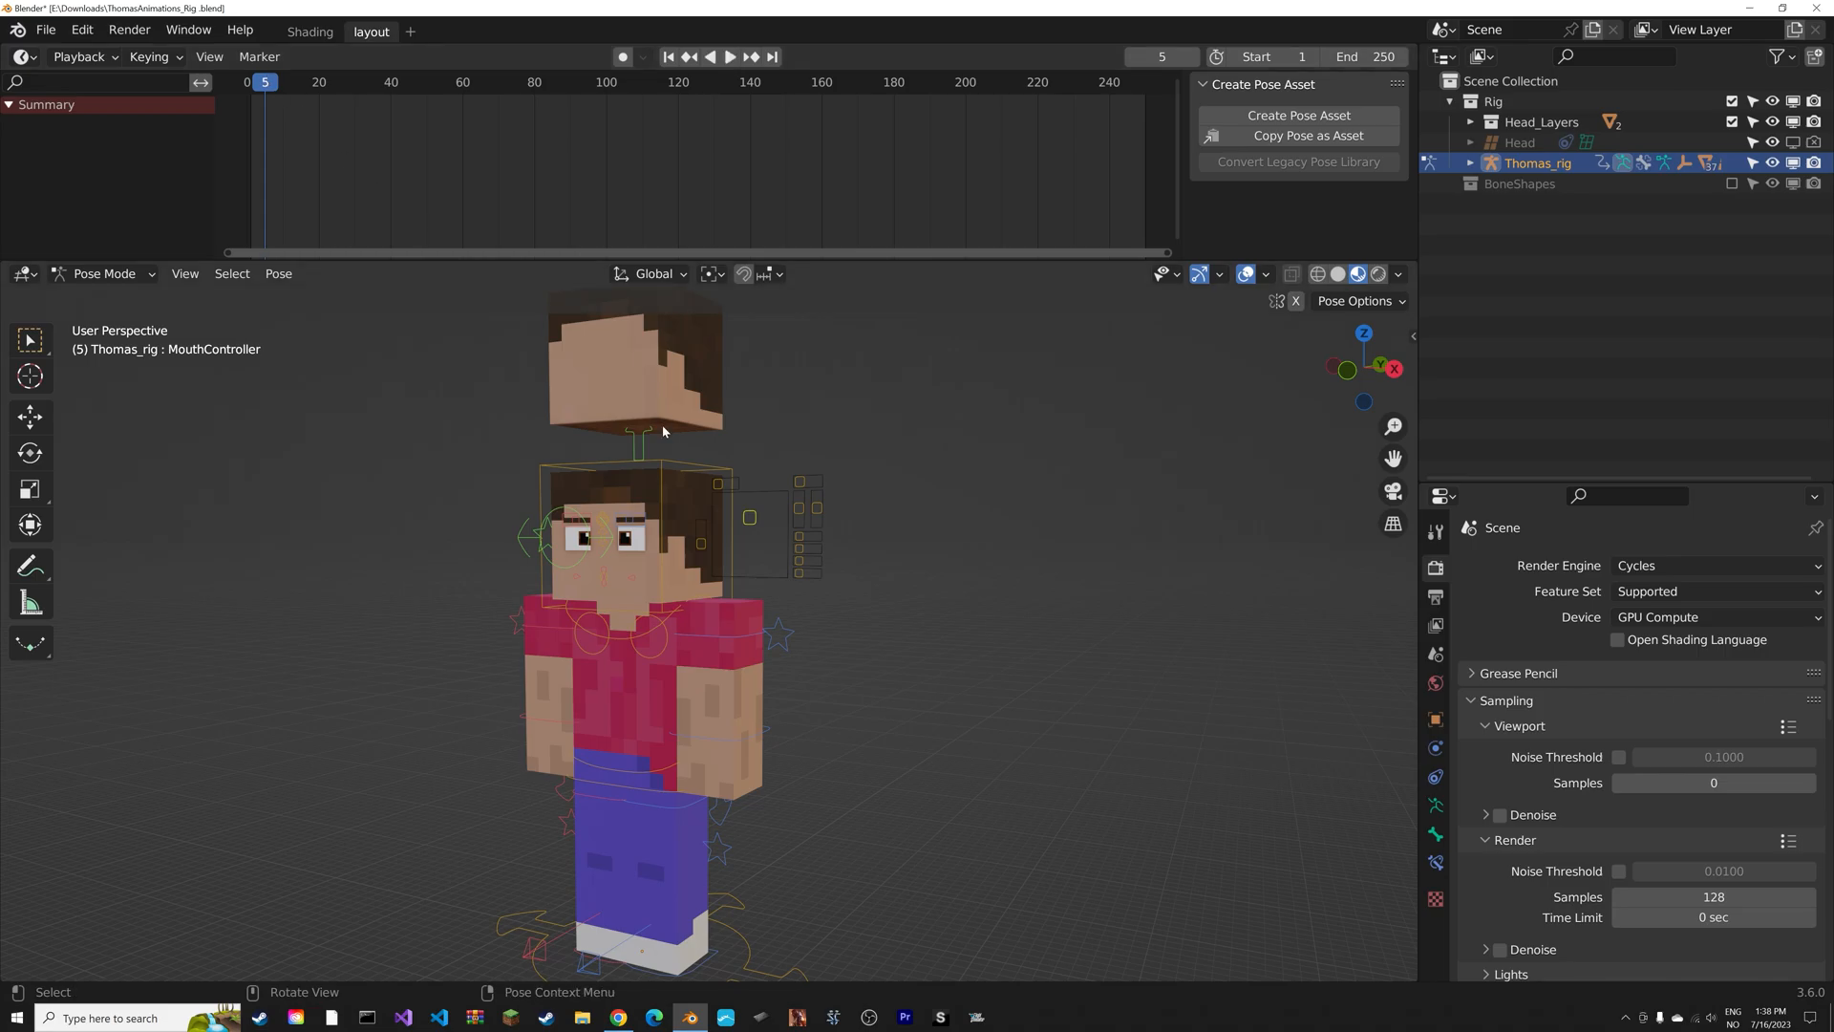
pyautogui.moveTo(1310, 462)
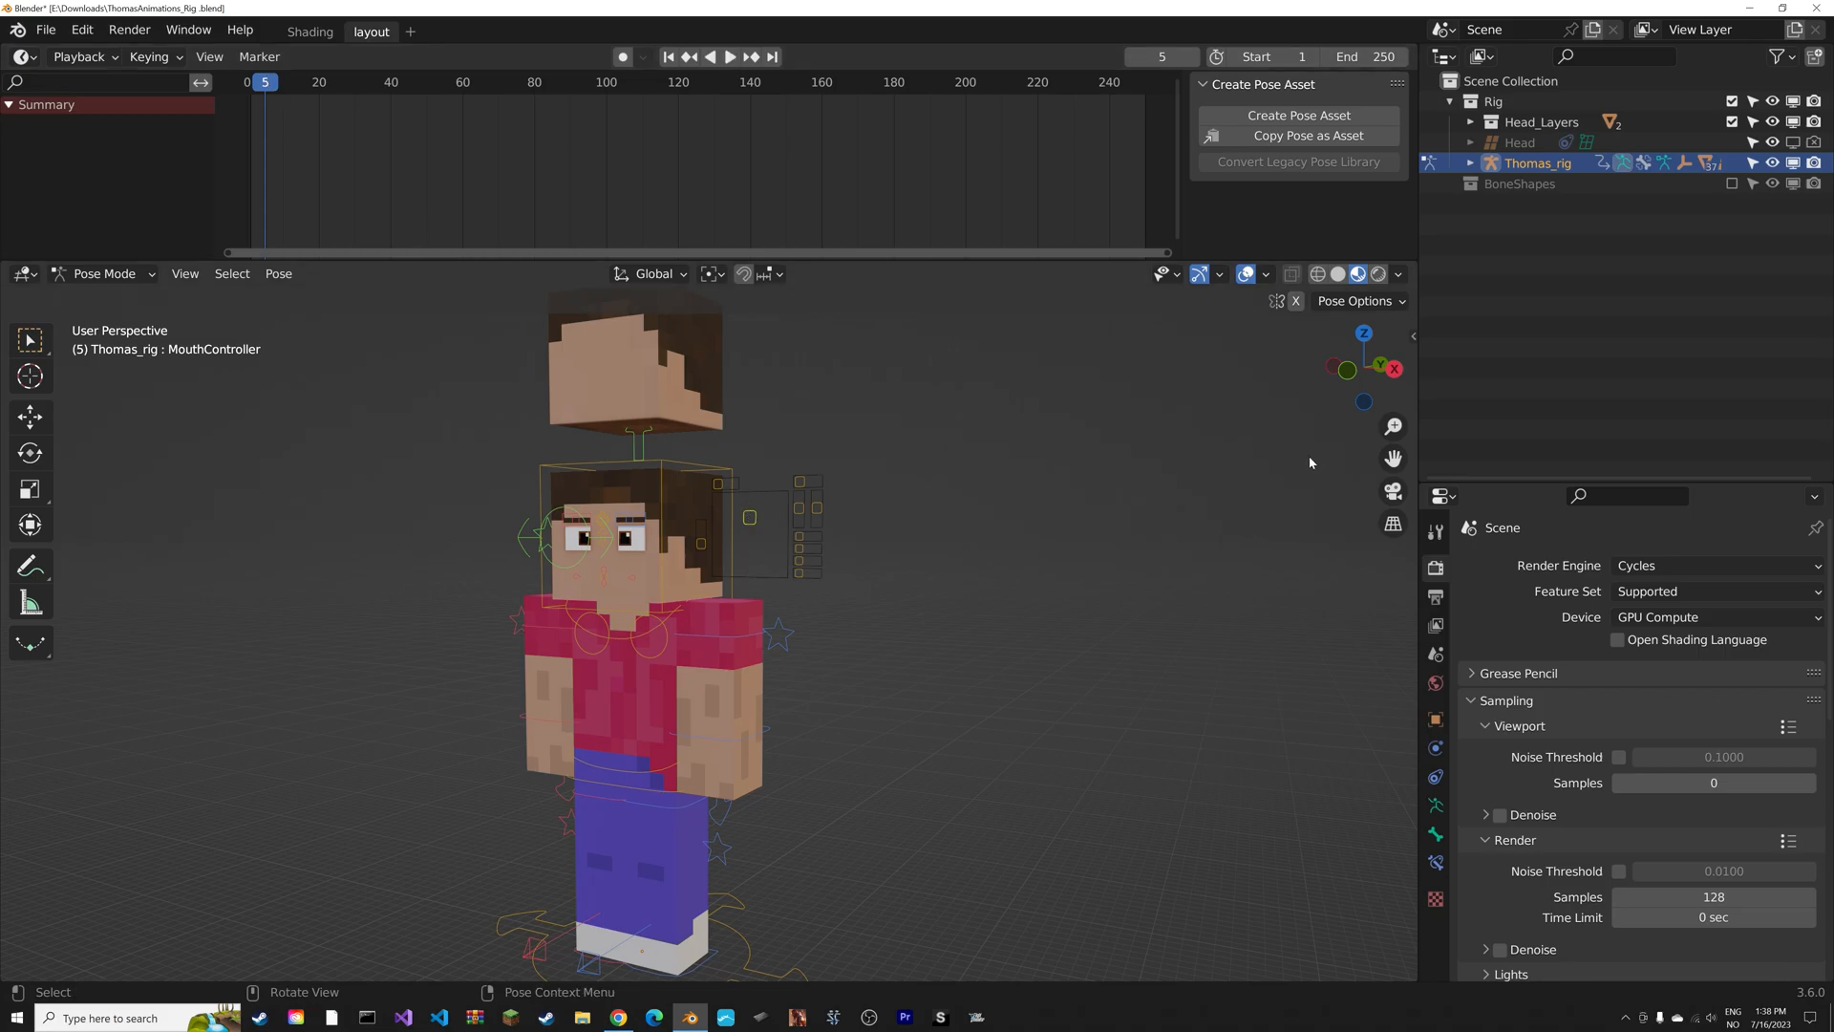
# Show the sidebar and move the left foot controller to pose the rig at frame 23.
pyautogui.press('n')
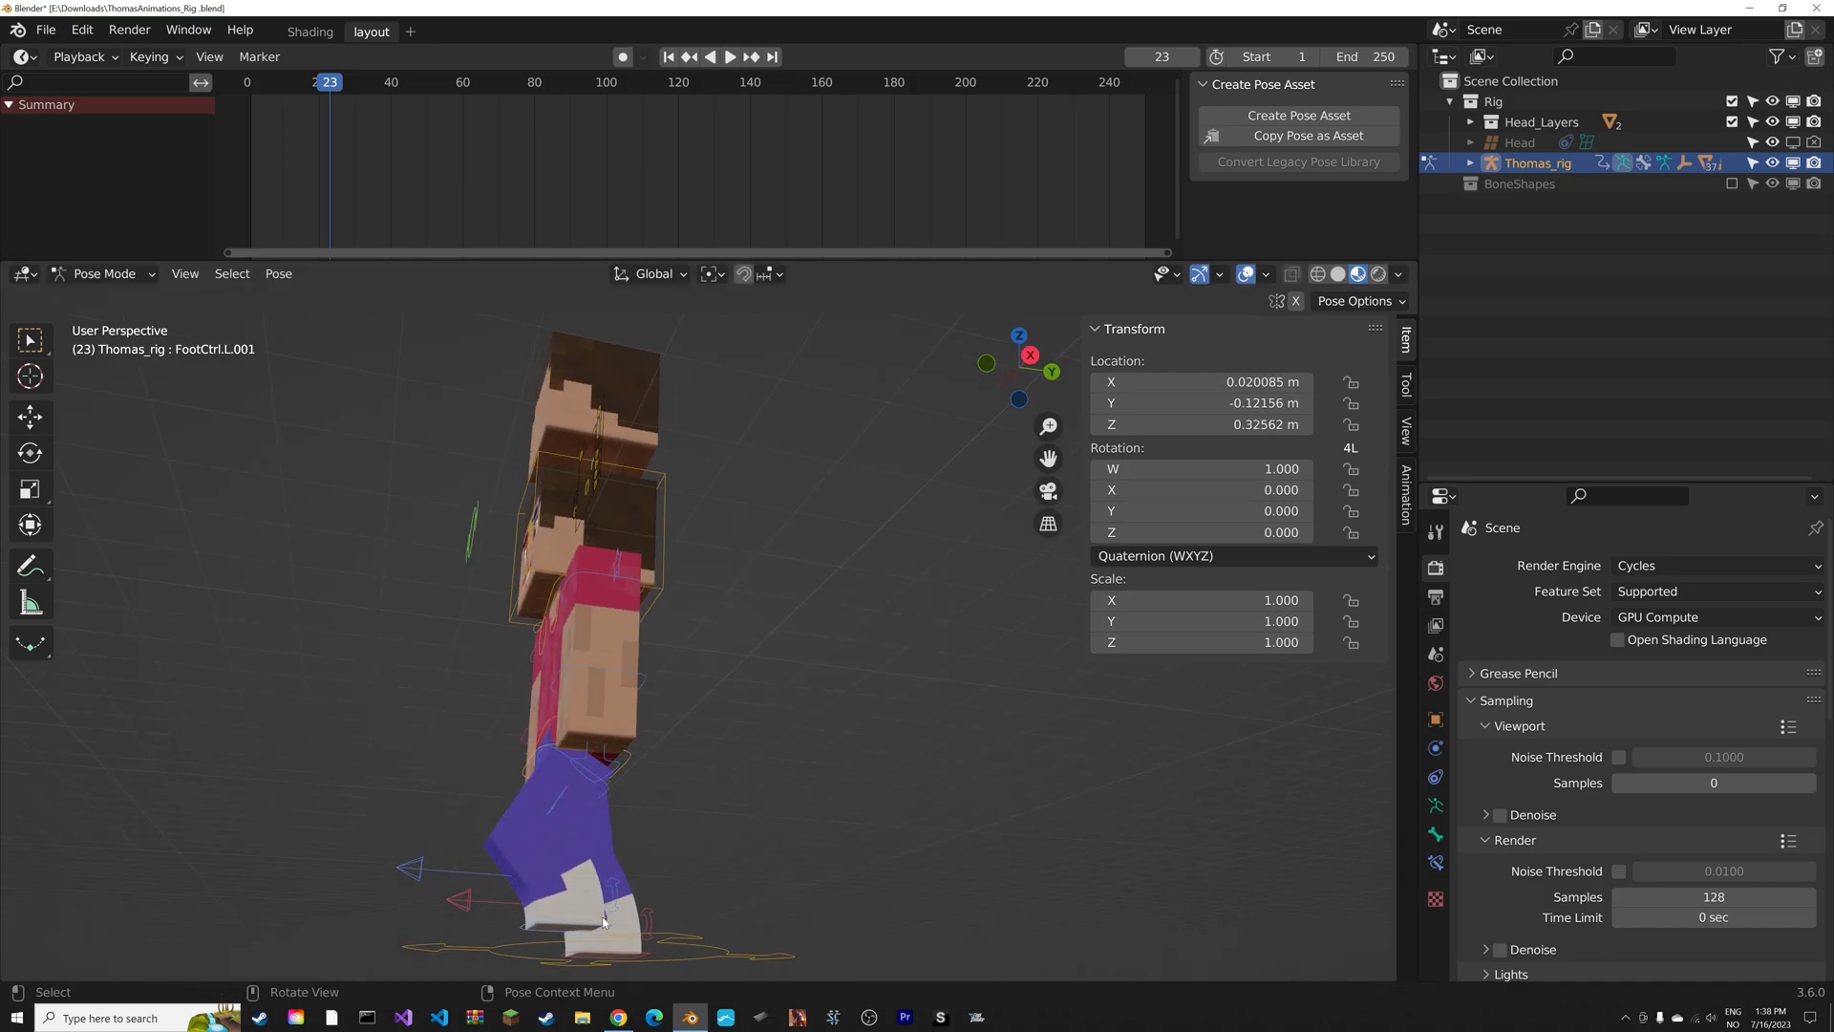
pyautogui.moveTo(603, 918); pyautogui.dragTo(703, 868)
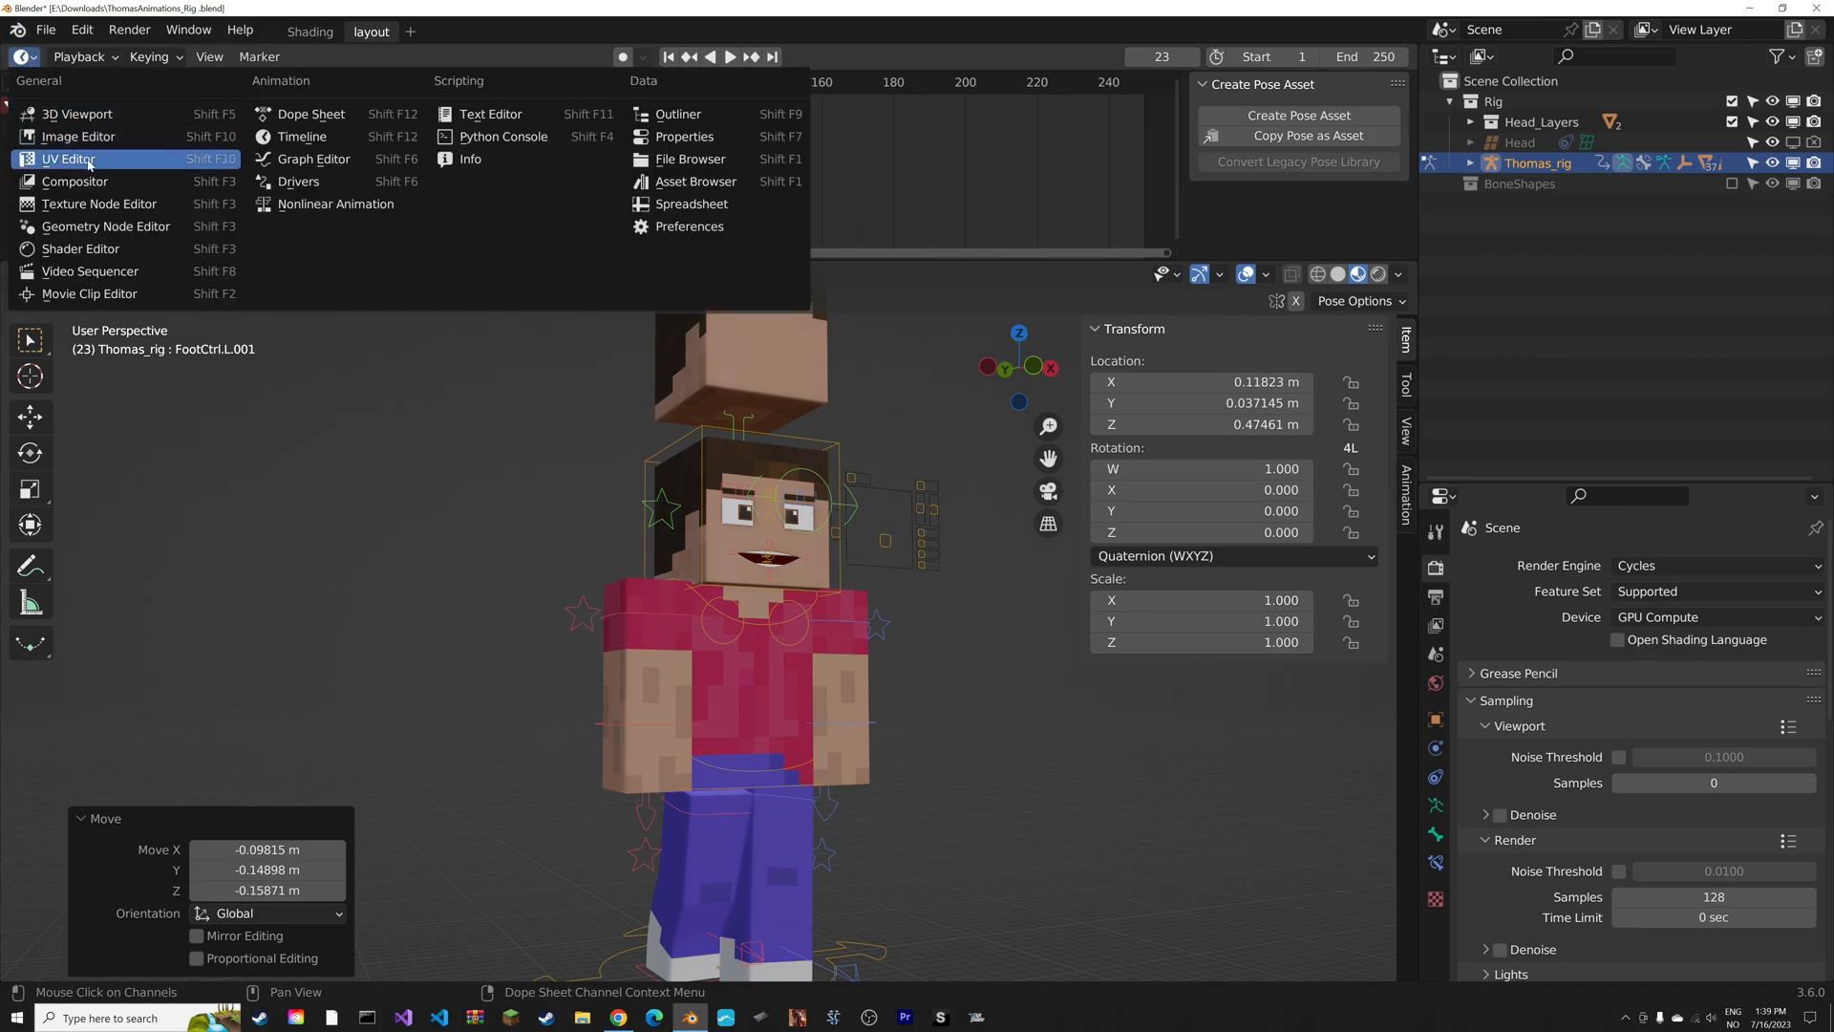
# Switch the area to an Image Editor displaying the Steve skin texture.
pyautogui.click(67, 158)
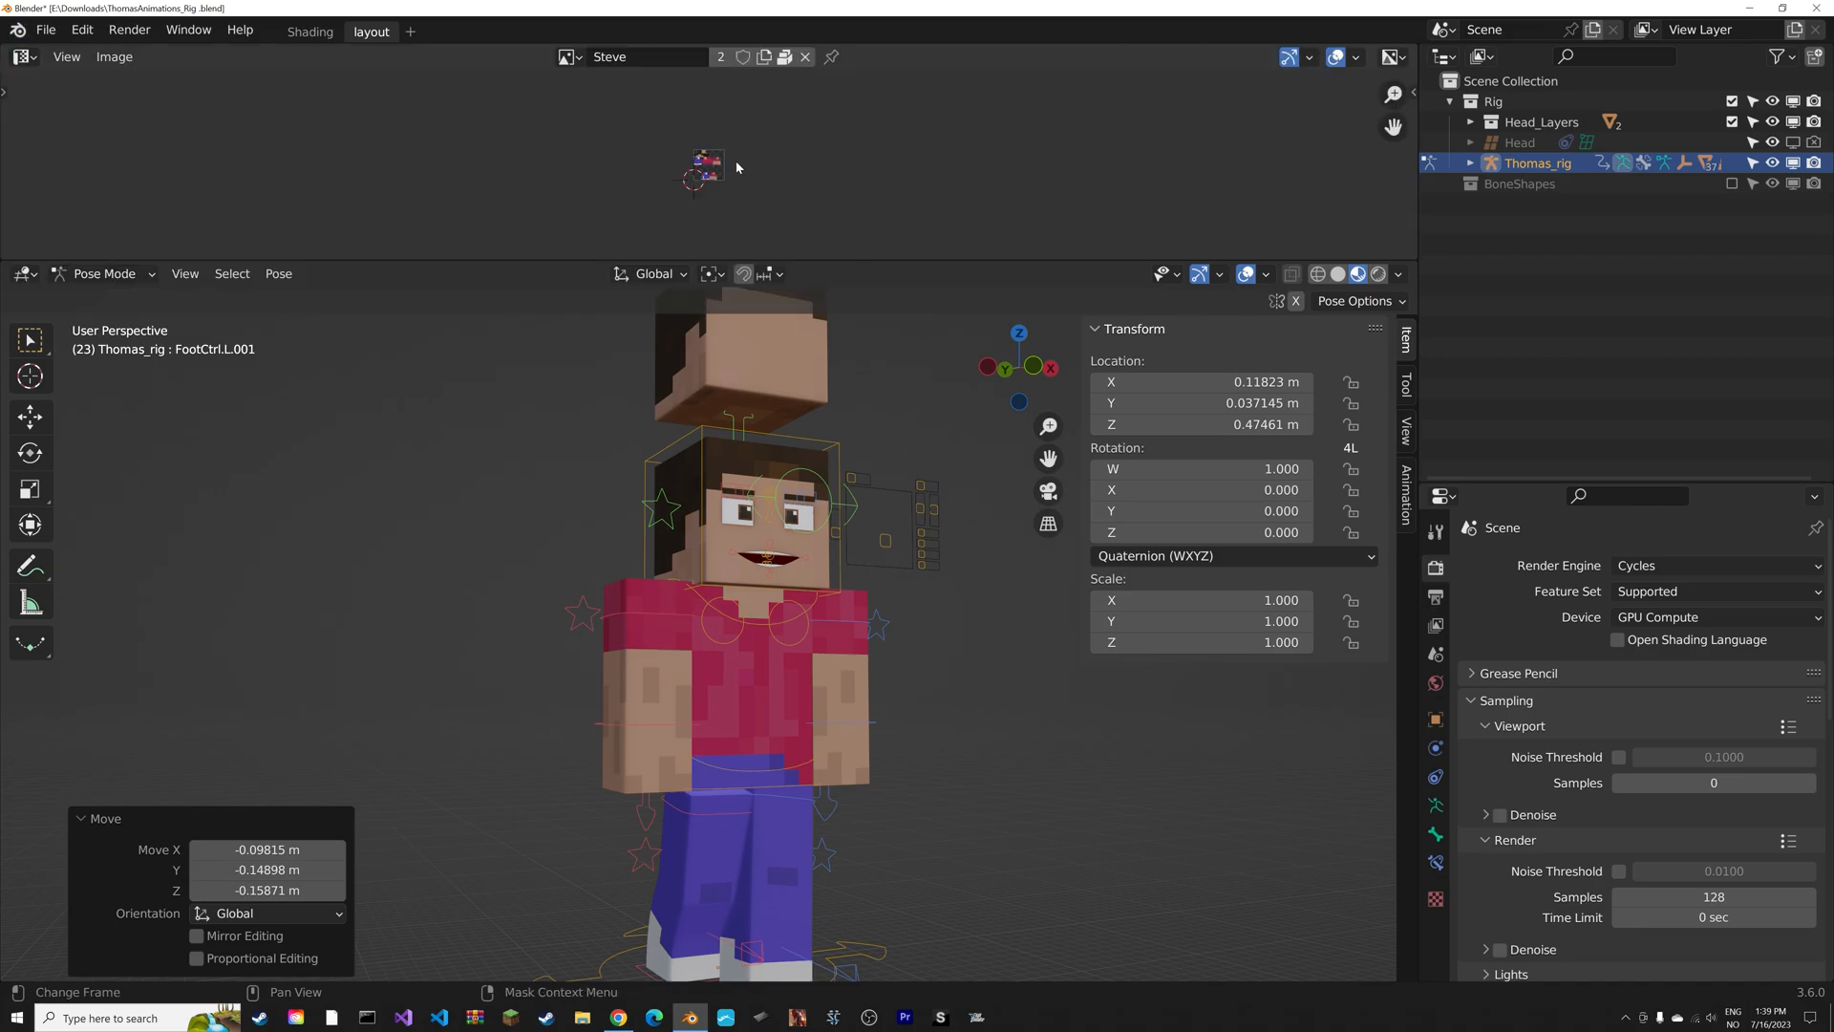
pyautogui.moveTo(605, 111)
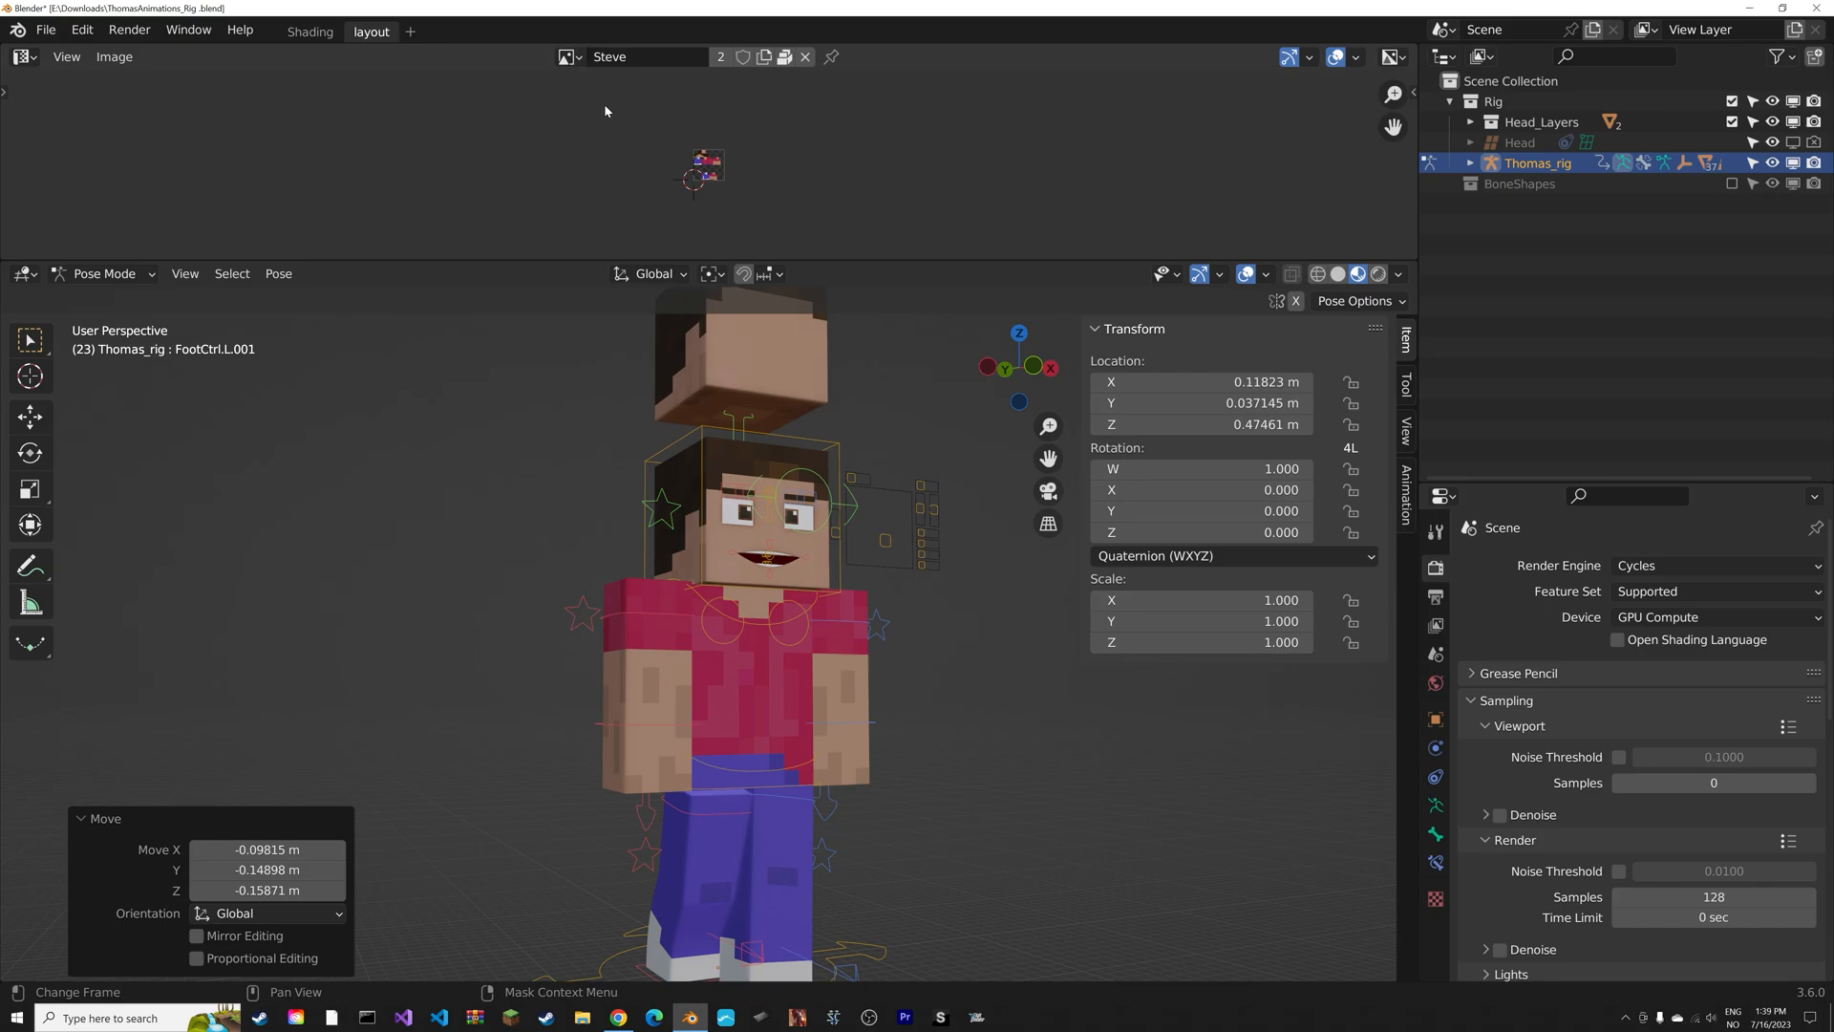
pyautogui.click(567, 56)
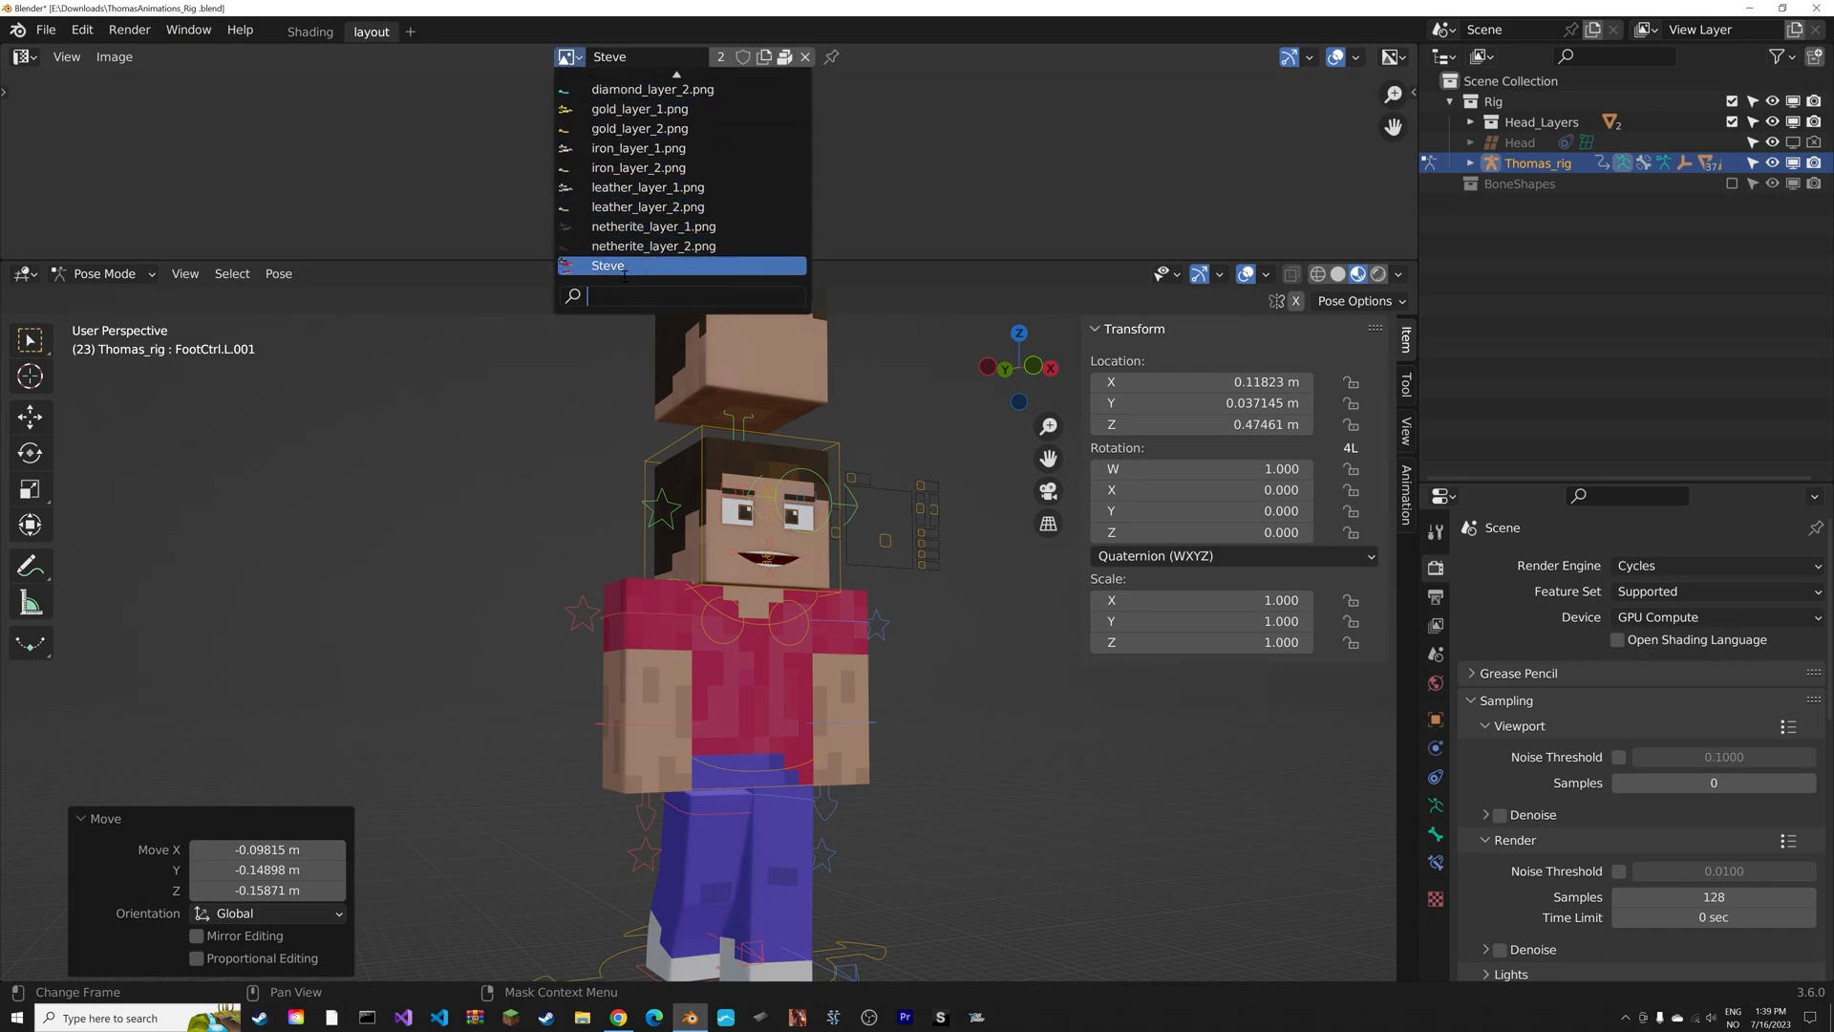
pyautogui.click(608, 266)
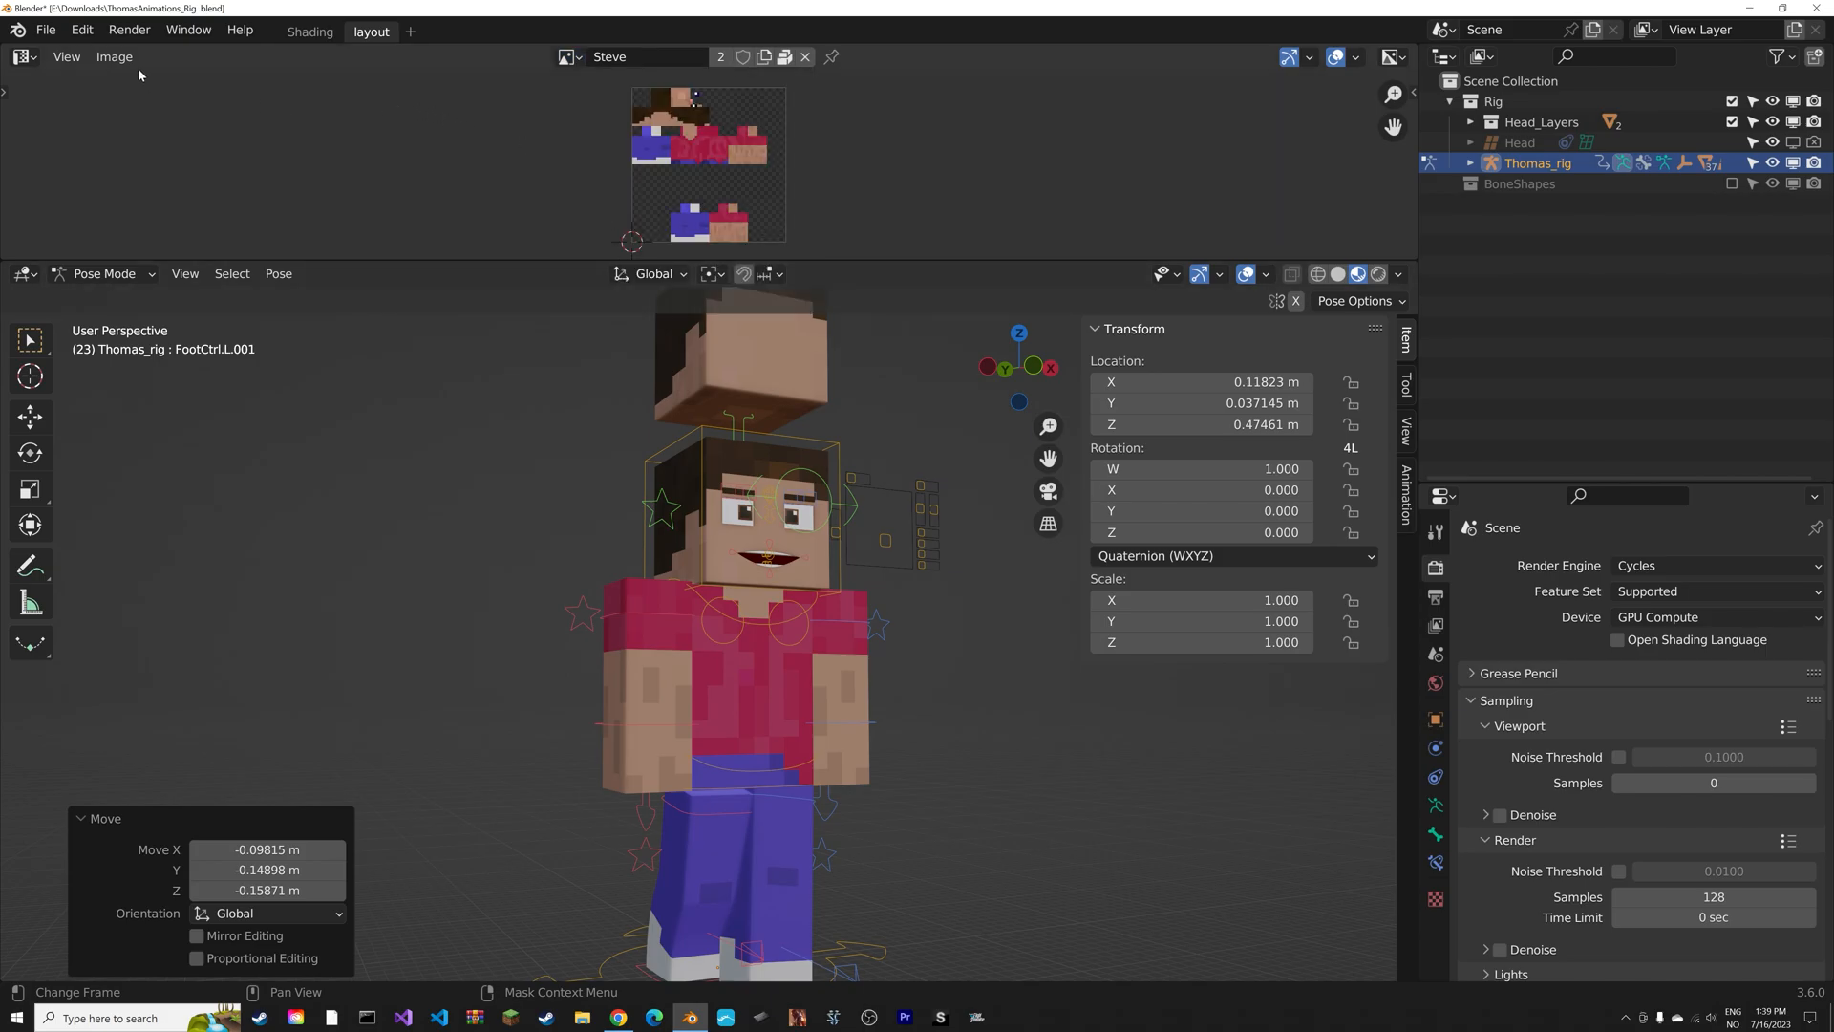
# Unpack the Steve texture from the blend file via Image > Unpack.
pyautogui.click(114, 57)
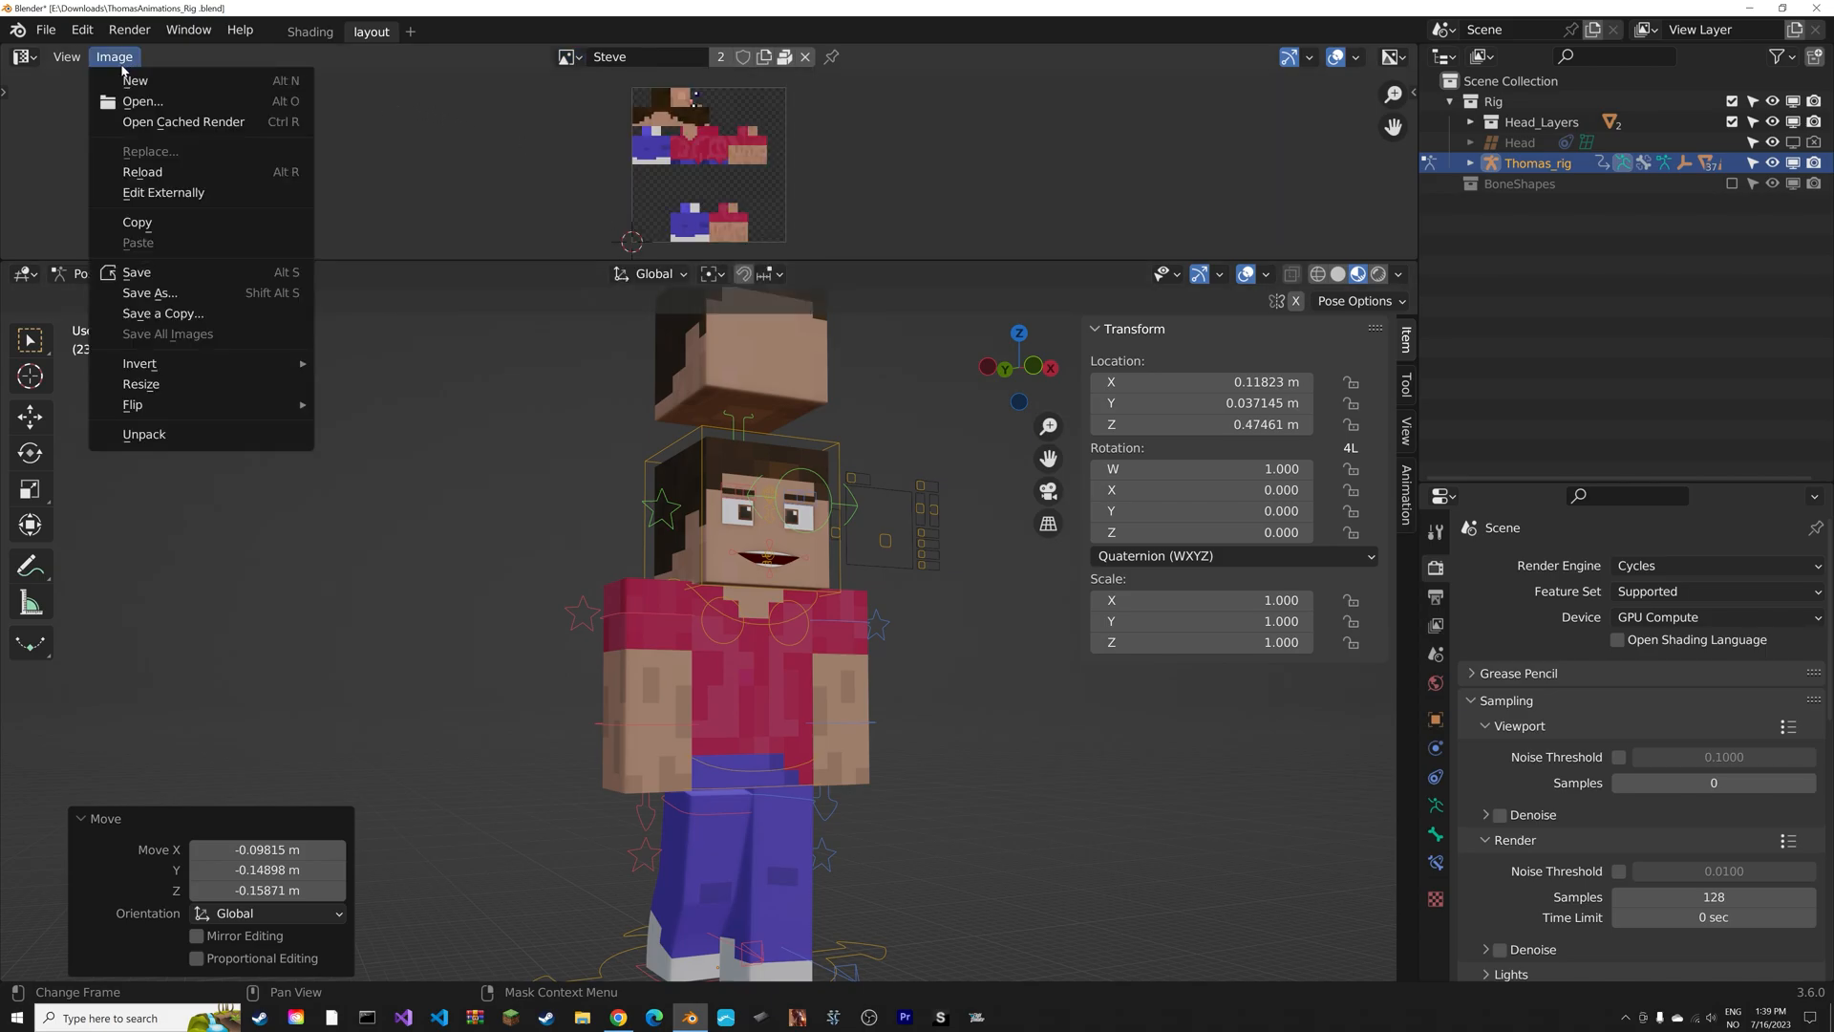
pyautogui.moveTo(145, 436)
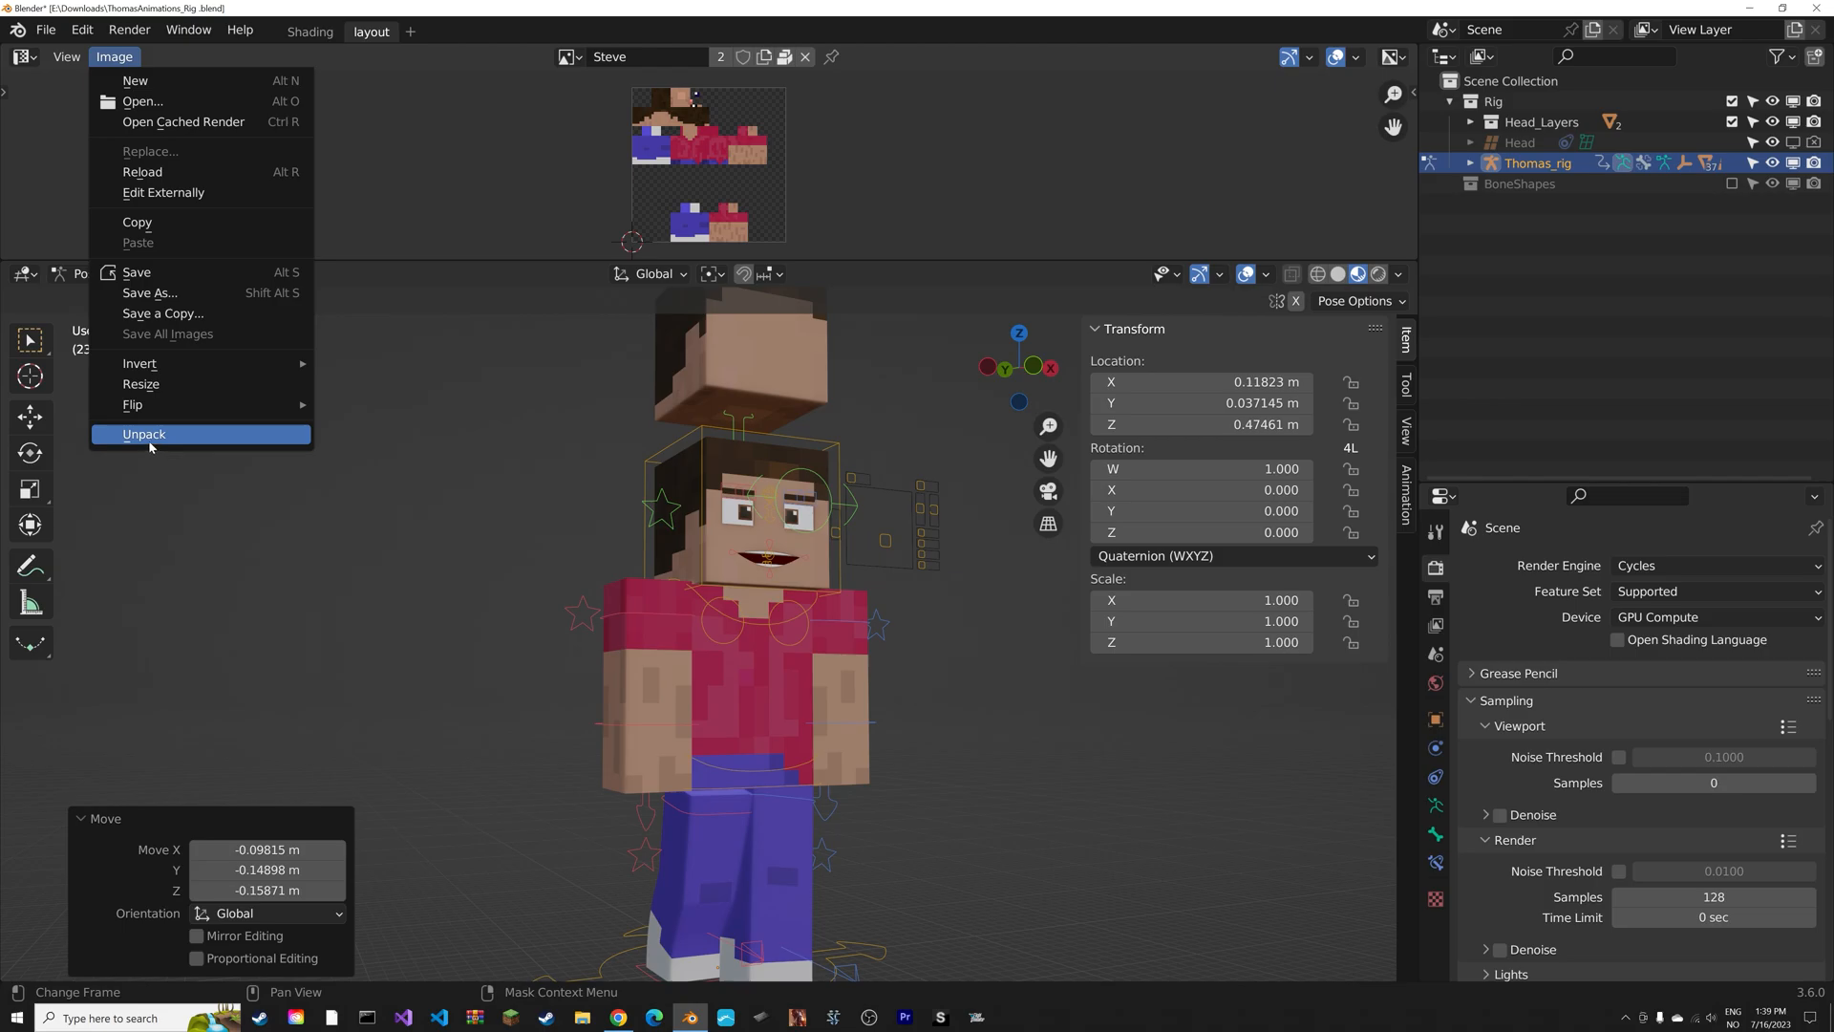
pyautogui.click(144, 434)
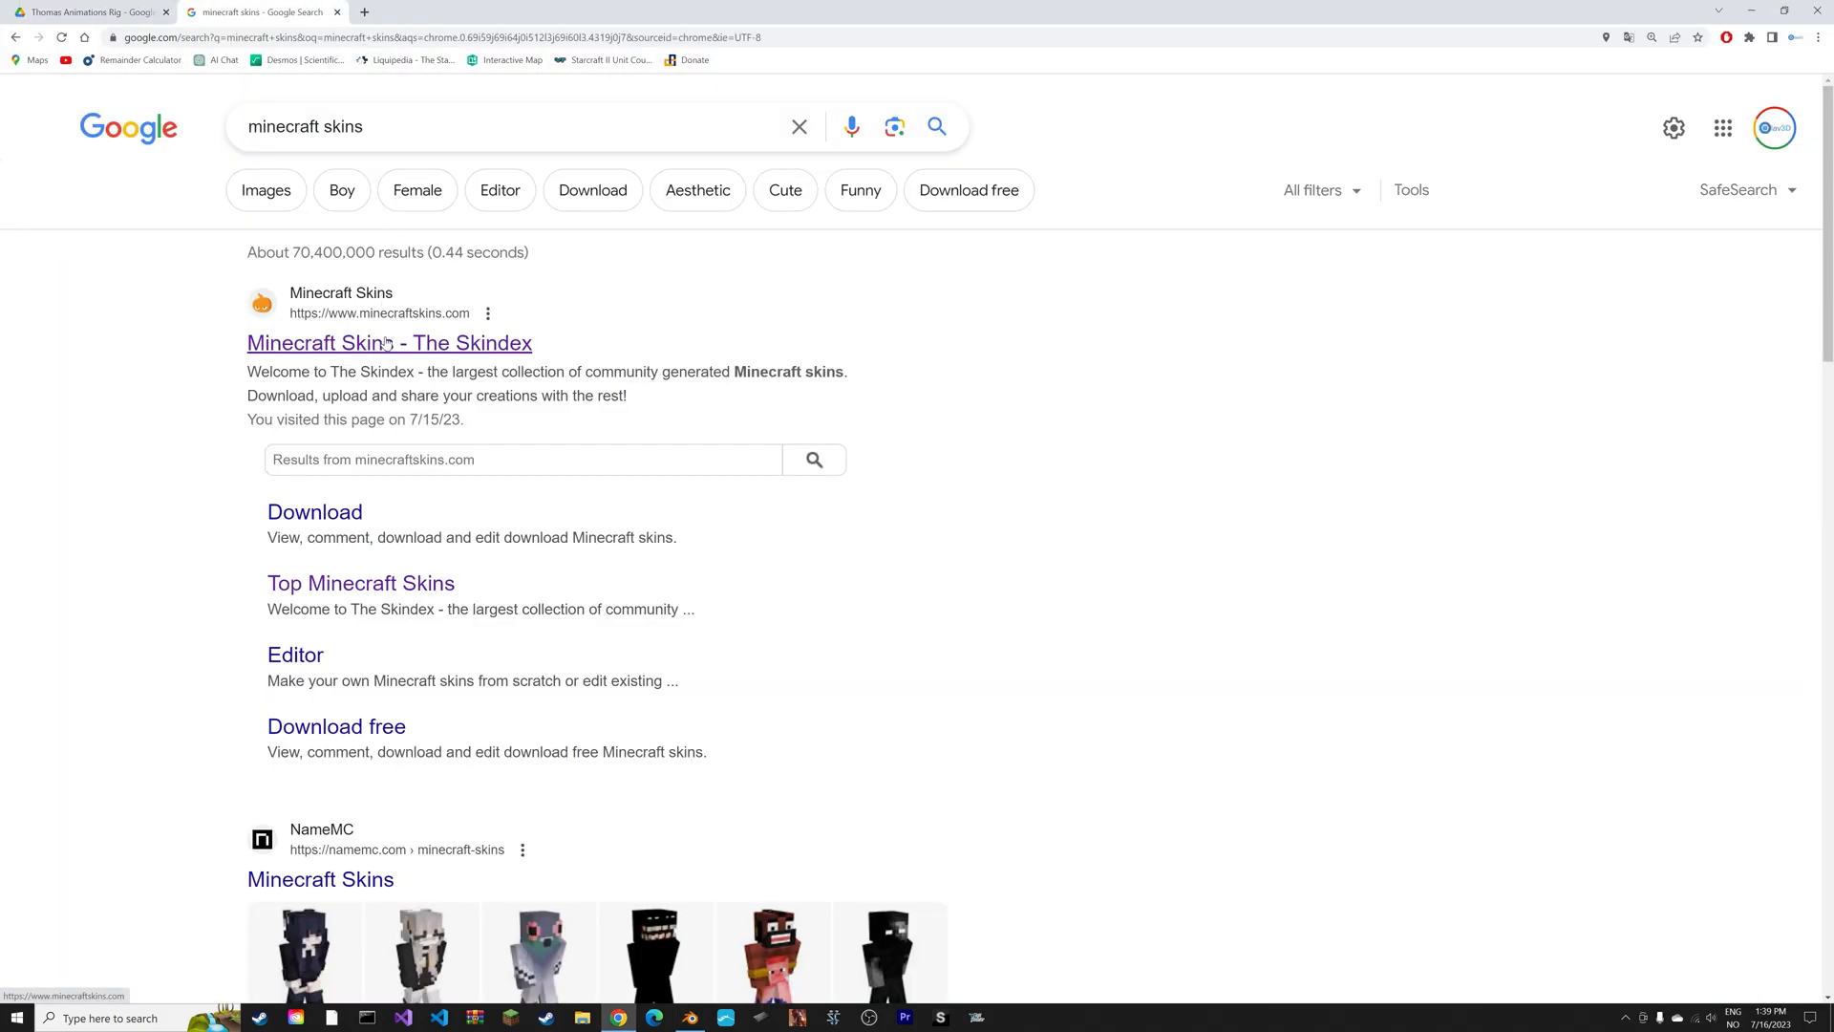
# Pick the cyan Spikyfang Timeline skin from The Skindex top skins for download.
pyautogui.click(389, 343)
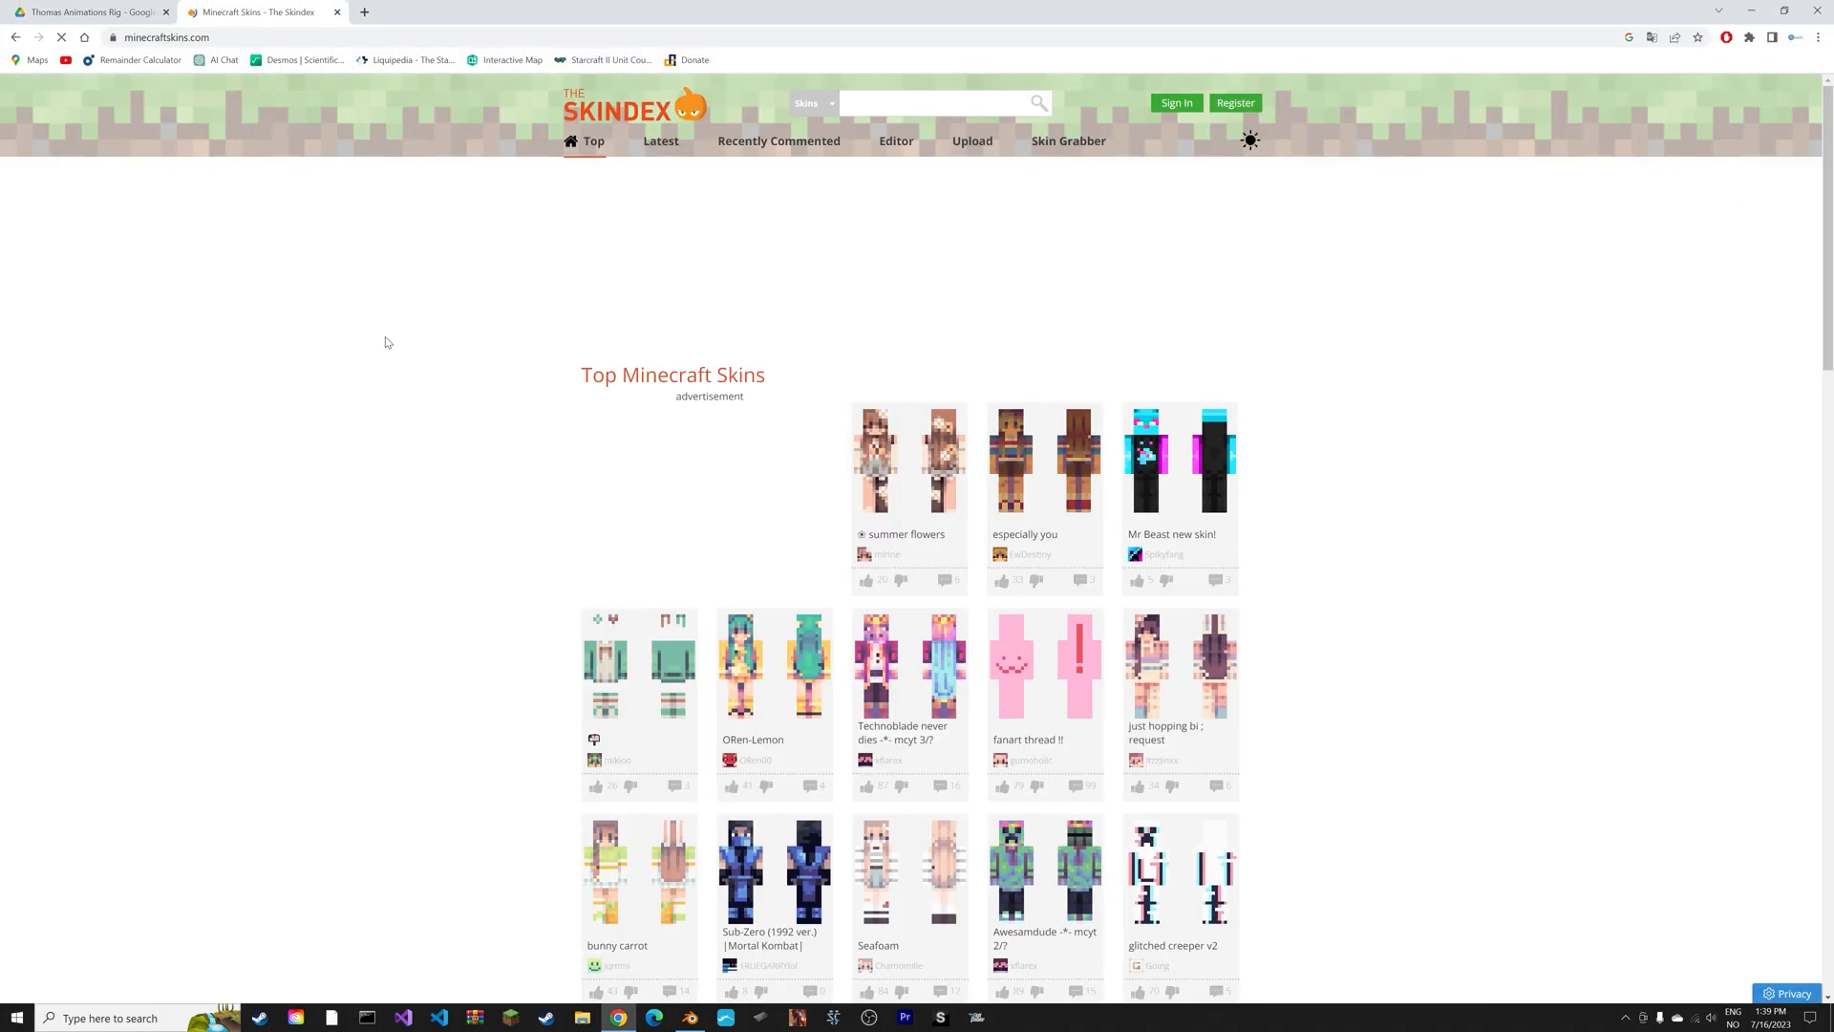
pyautogui.scroll(-3)
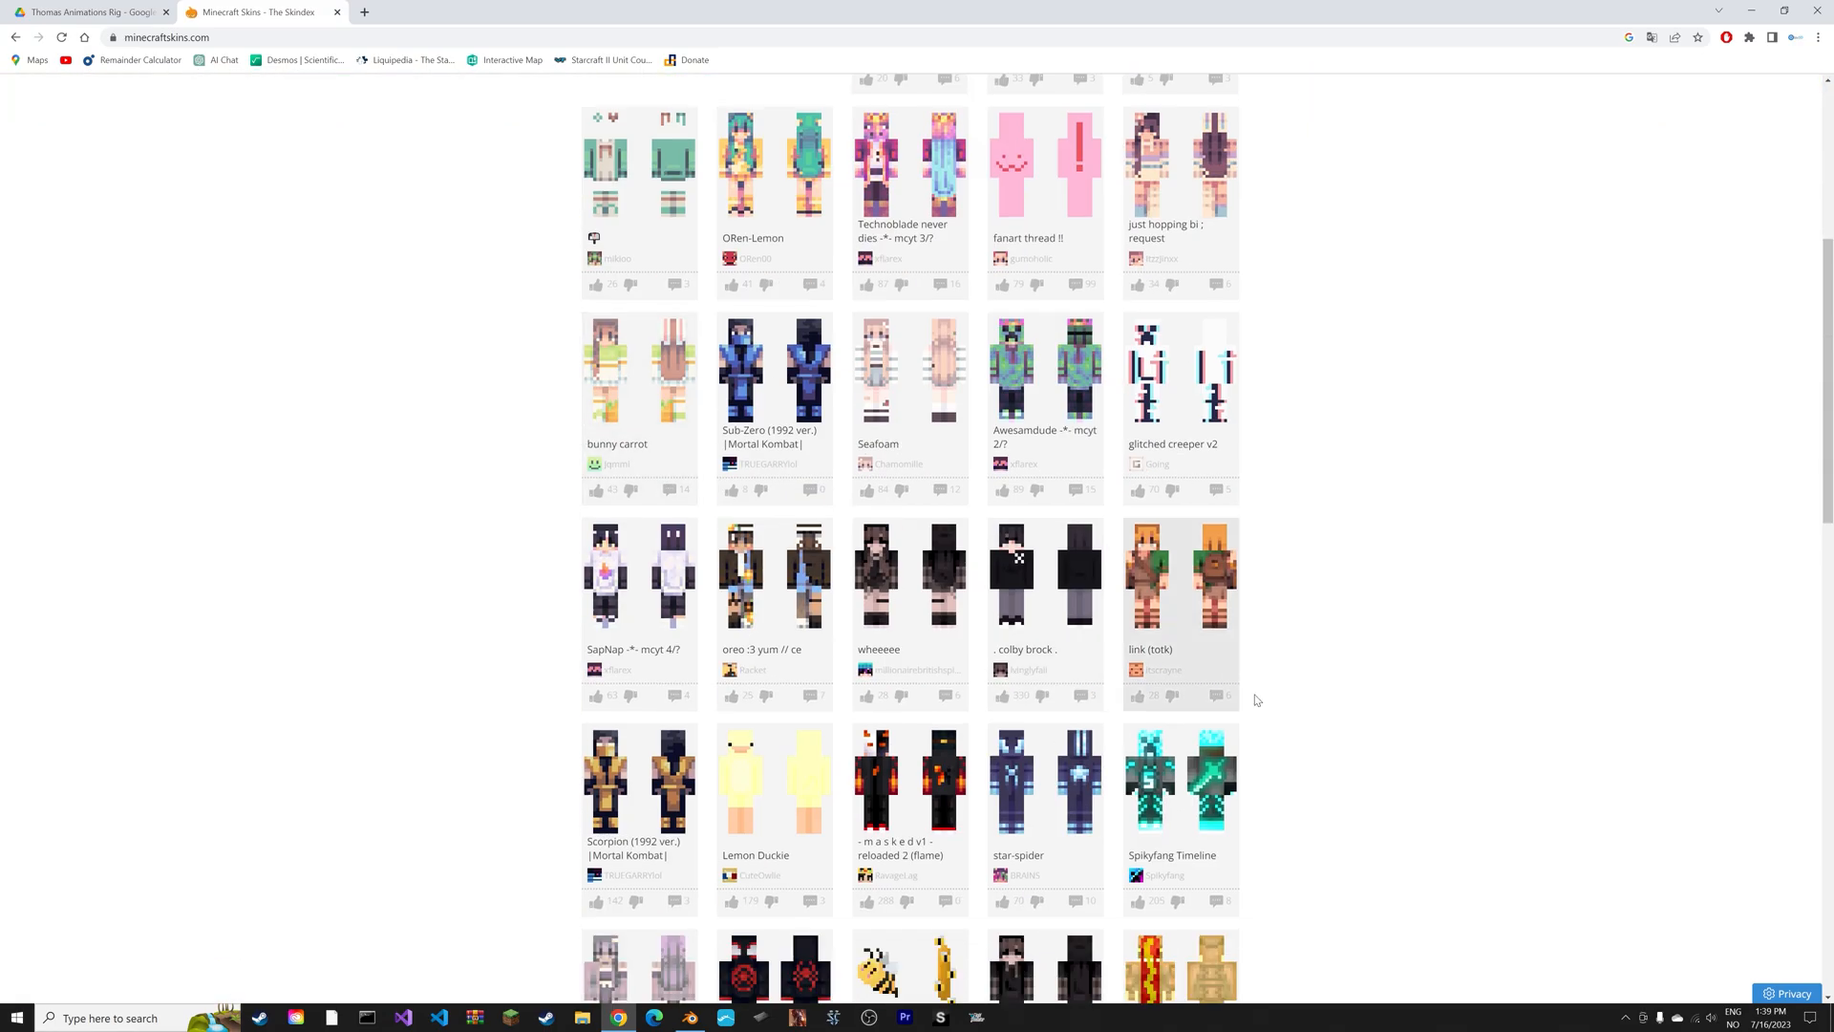
pyautogui.click(1179, 781)
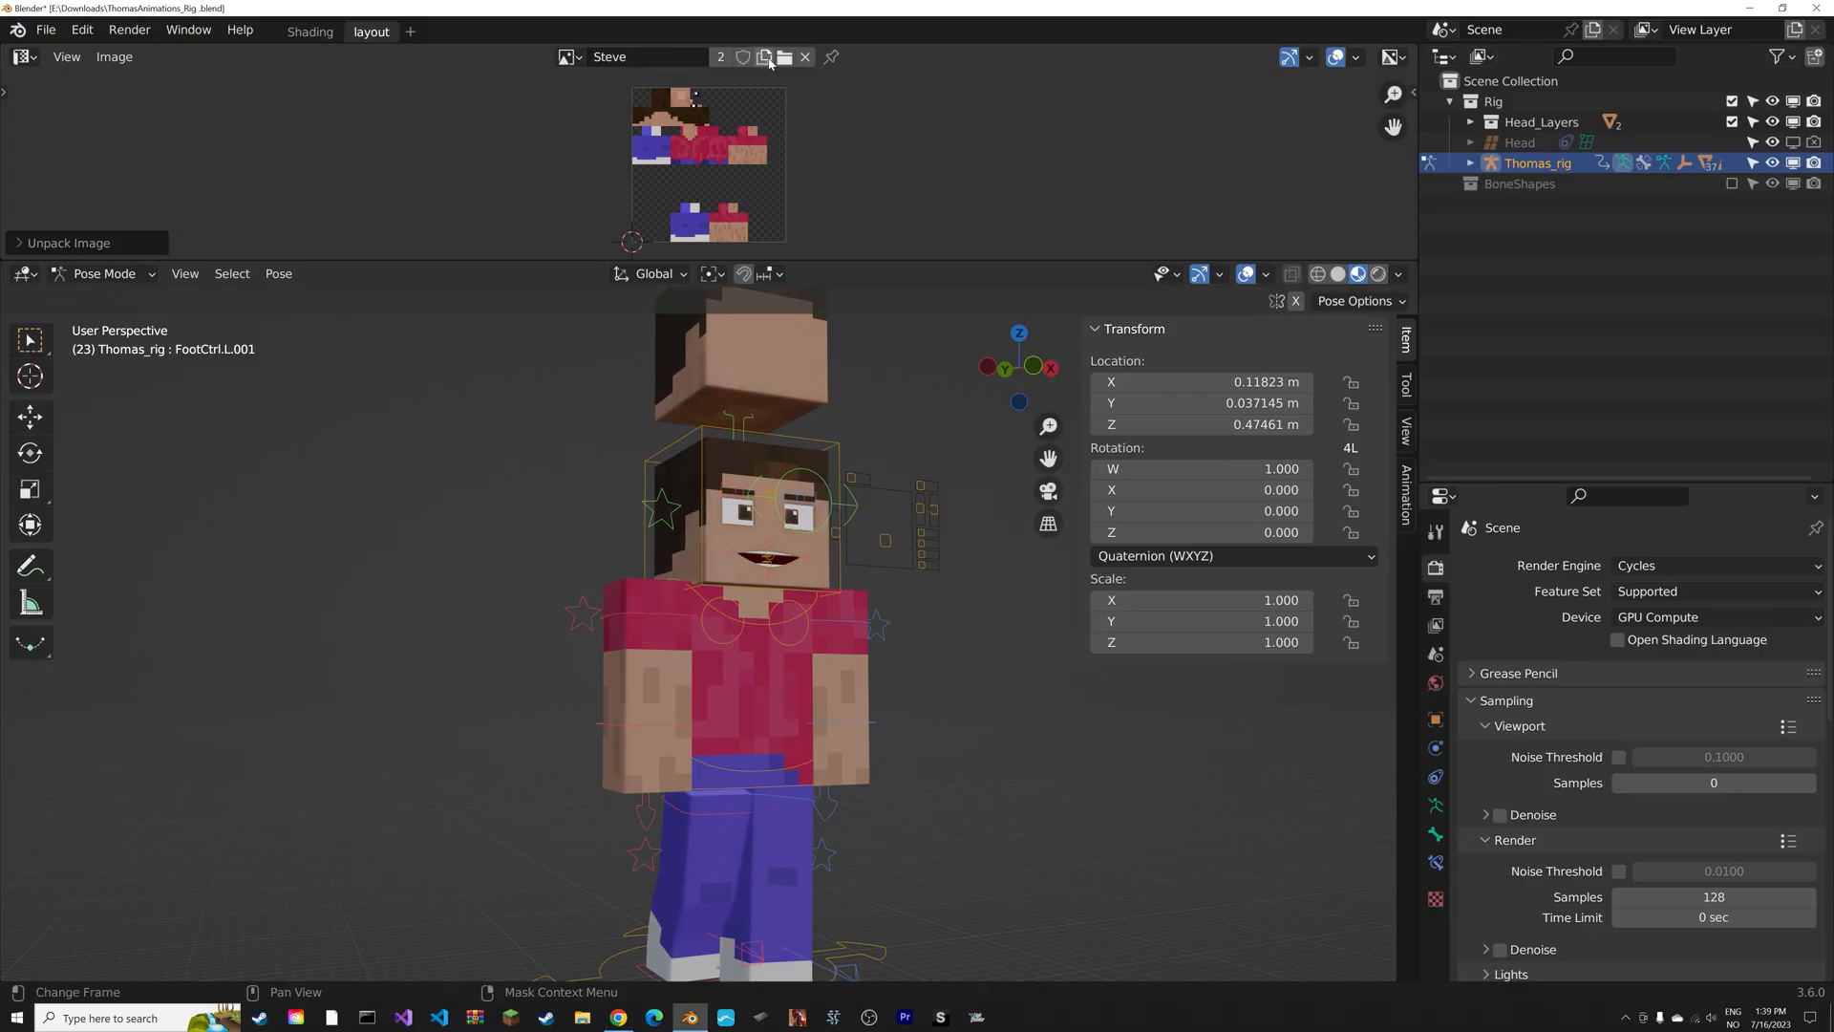
# Replace the Steve texture with the downloaded cyan skin PNG via Image > Replace.
pyautogui.click(113, 56)
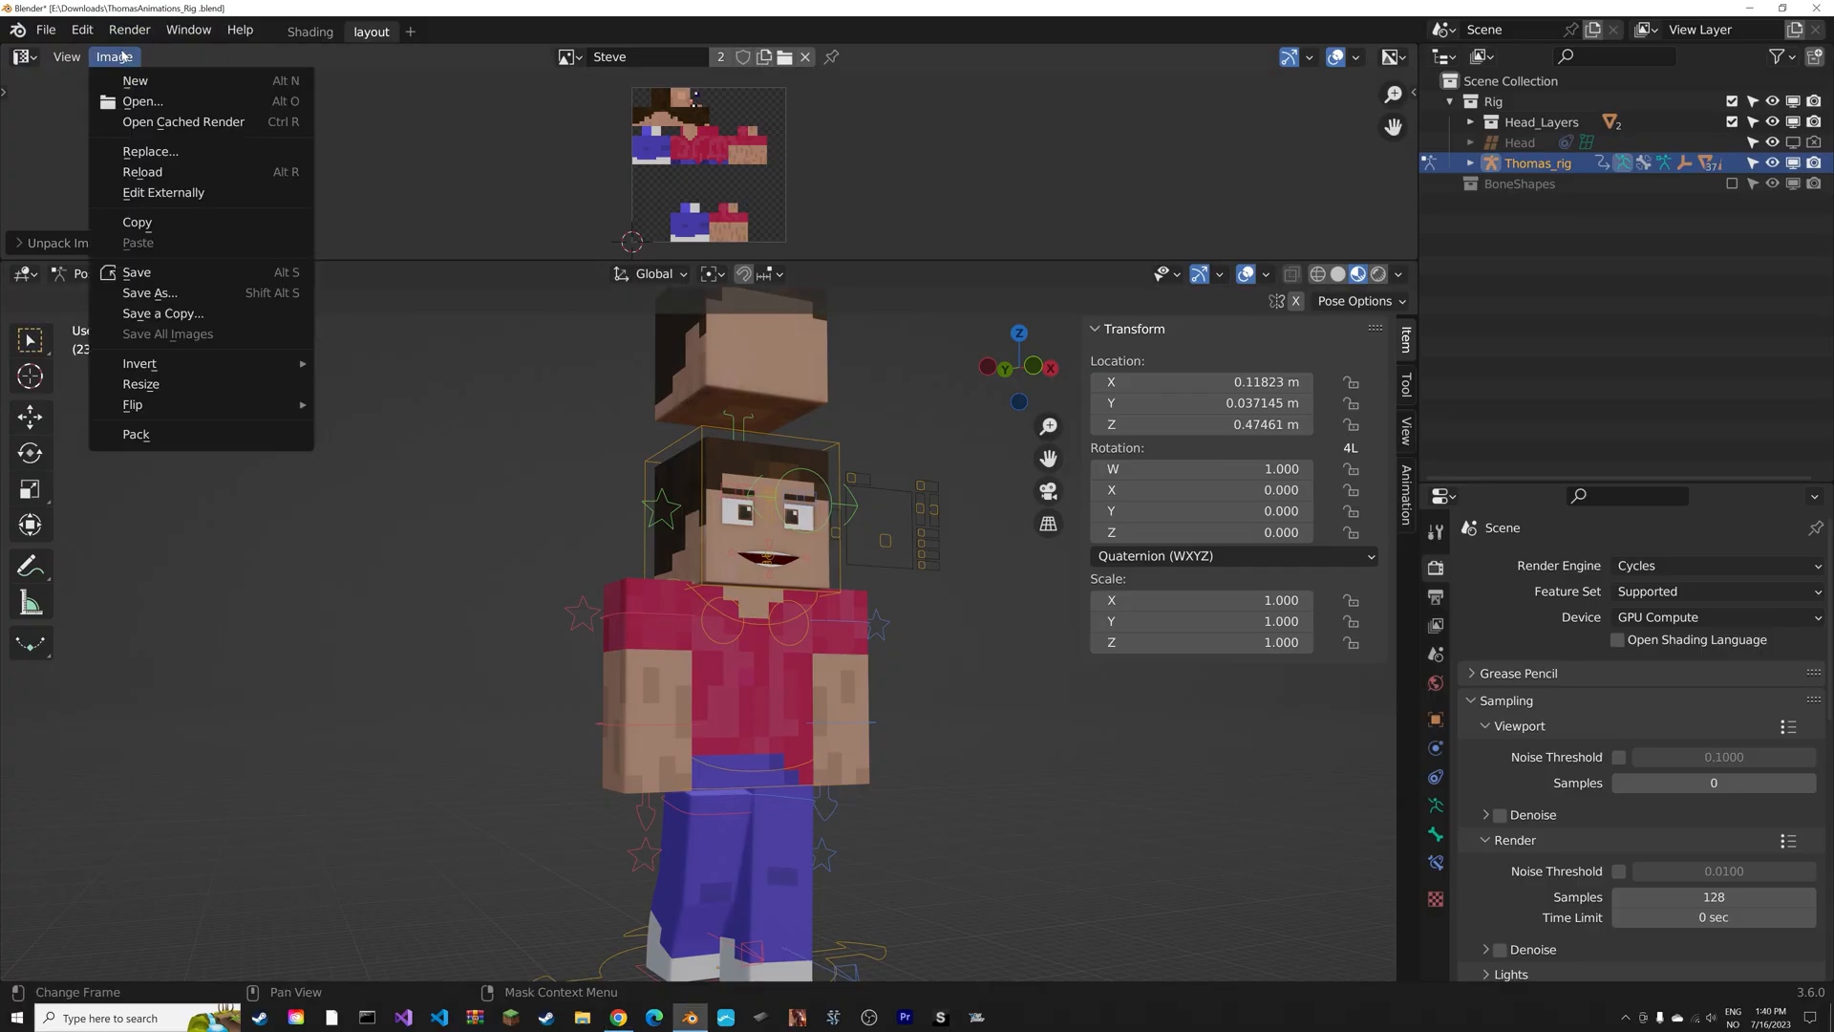
pyautogui.moveTo(150, 151)
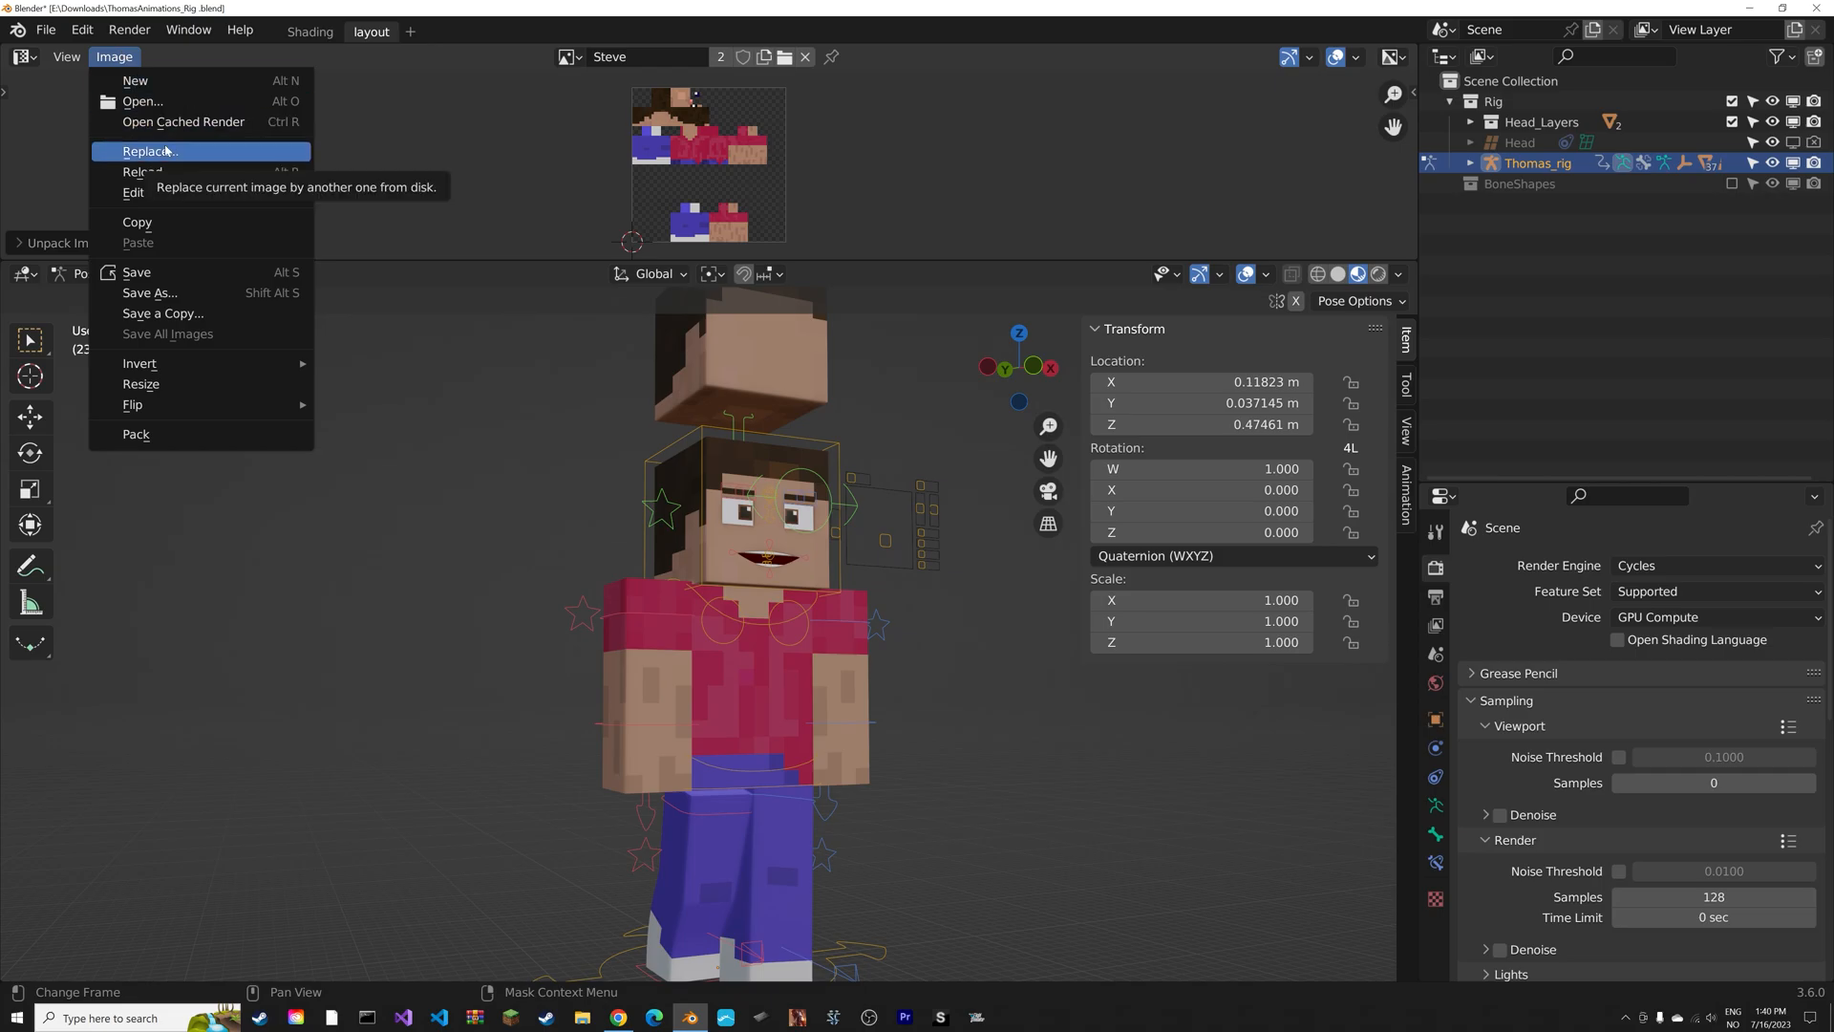
pyautogui.click(149, 151)
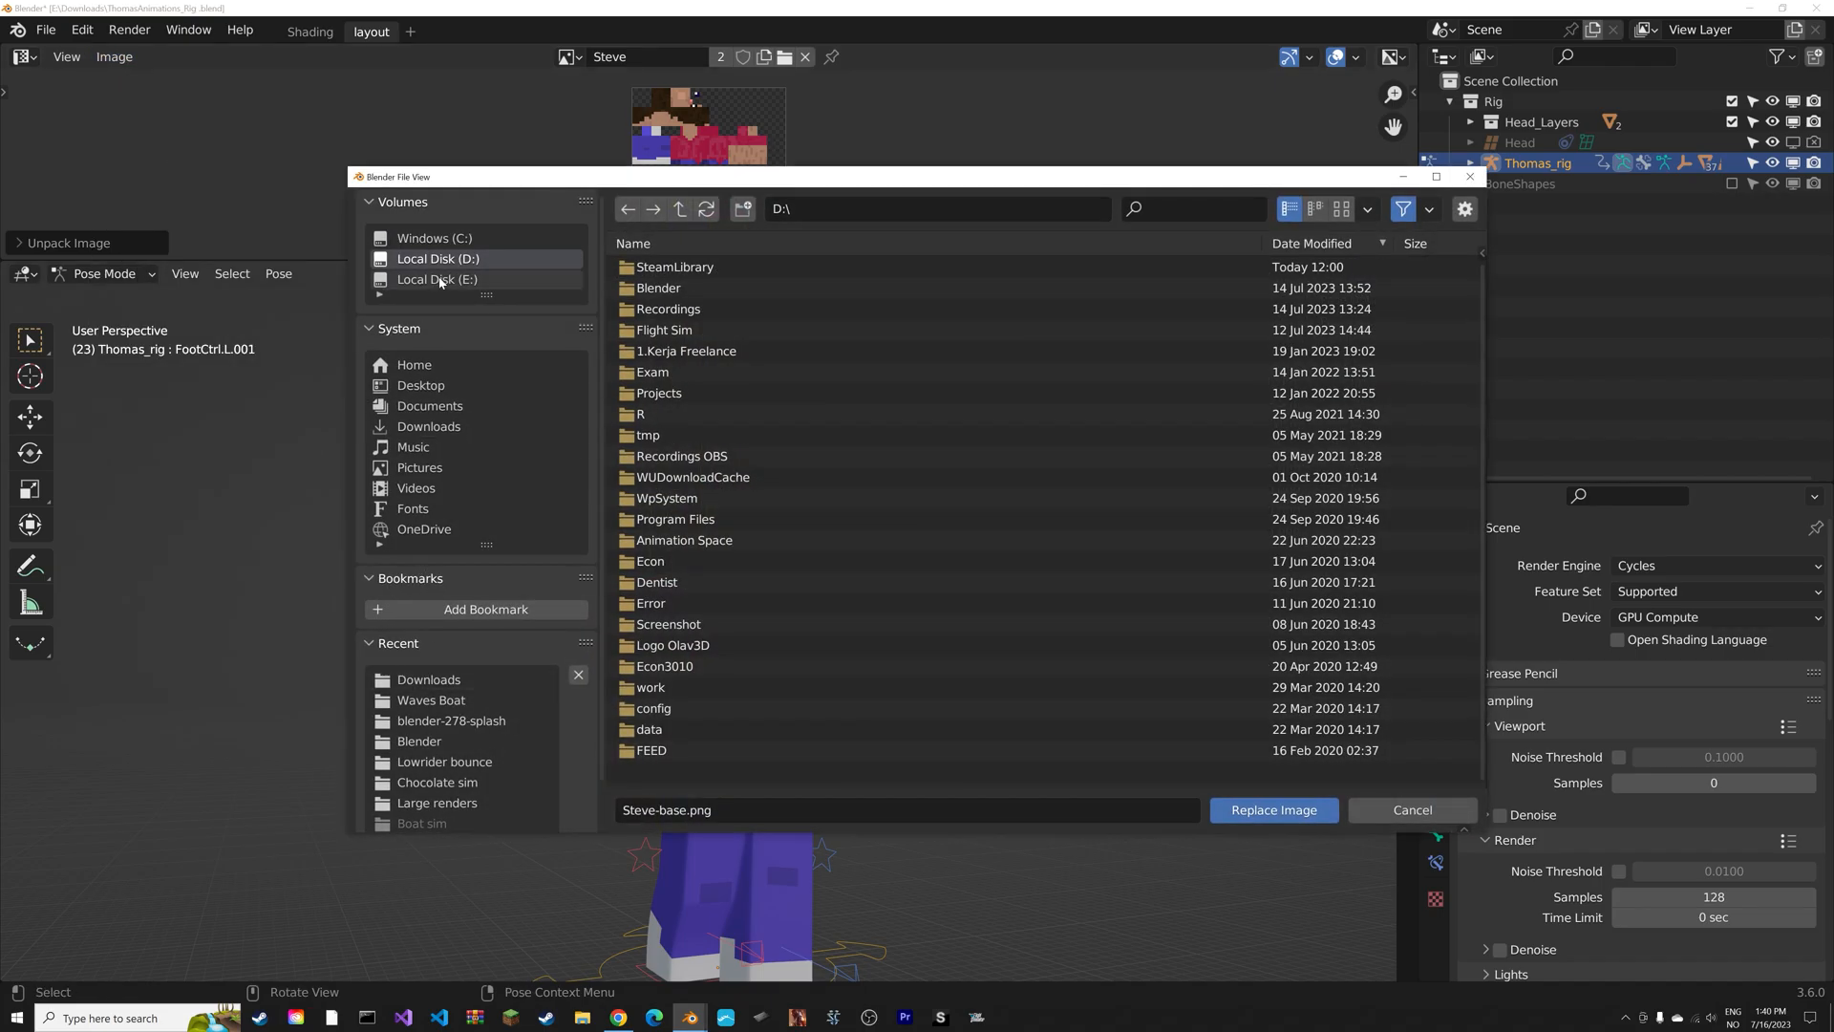
pyautogui.click(1273, 810)
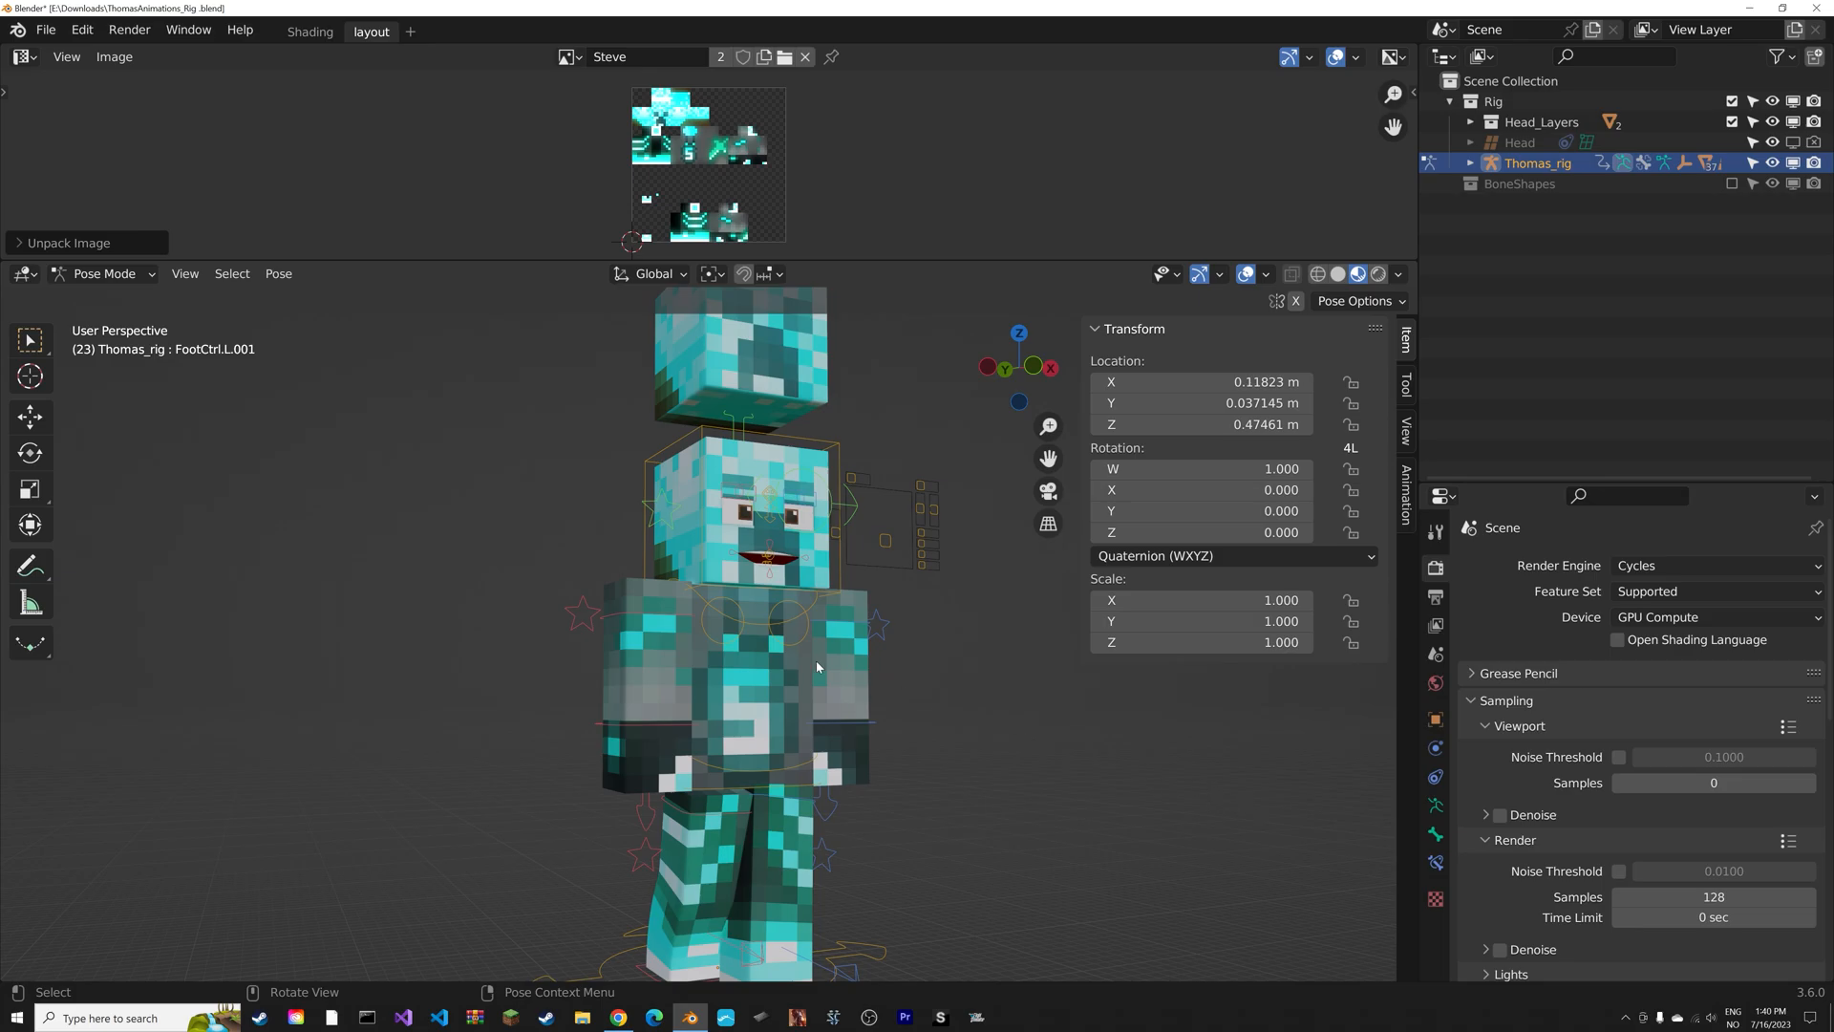